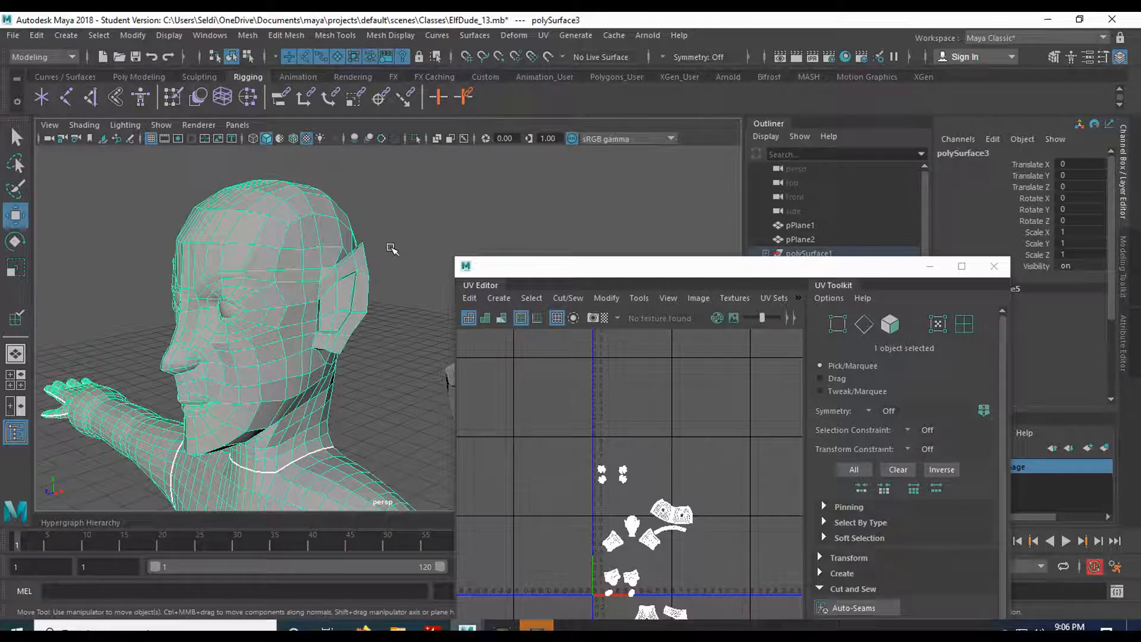
{"action": "mouse_move", "coordinate": [384, 237]}
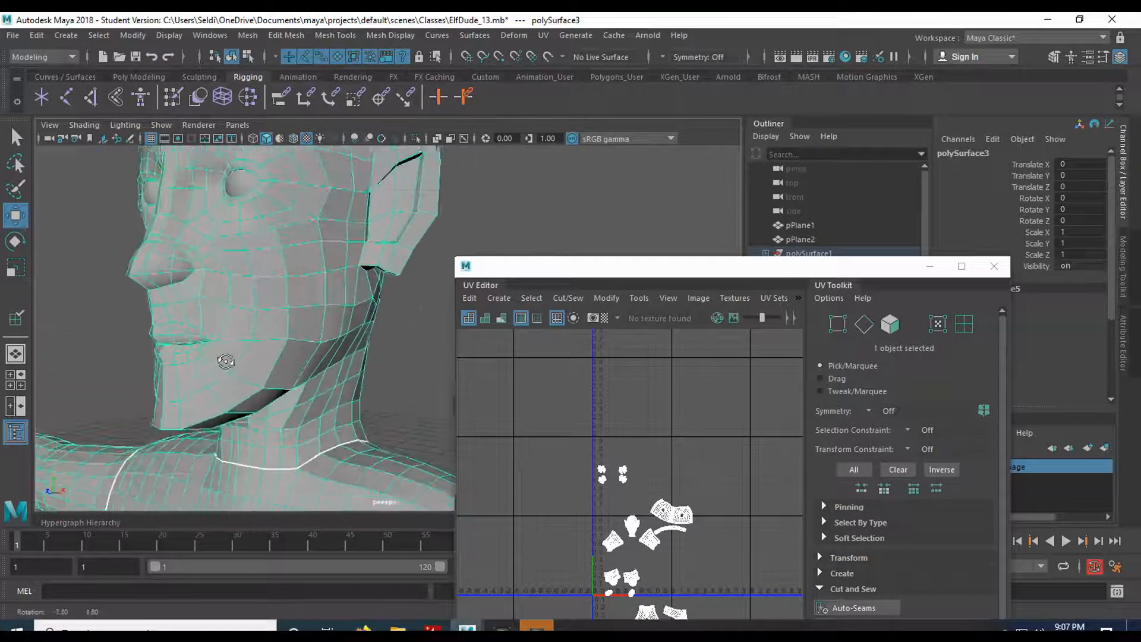
Step: Select seam edges from the neck base up the back of the elf's head
{"action": "left_click_drag", "start_coordinate": [226, 362], "coordinate": [277, 301]}
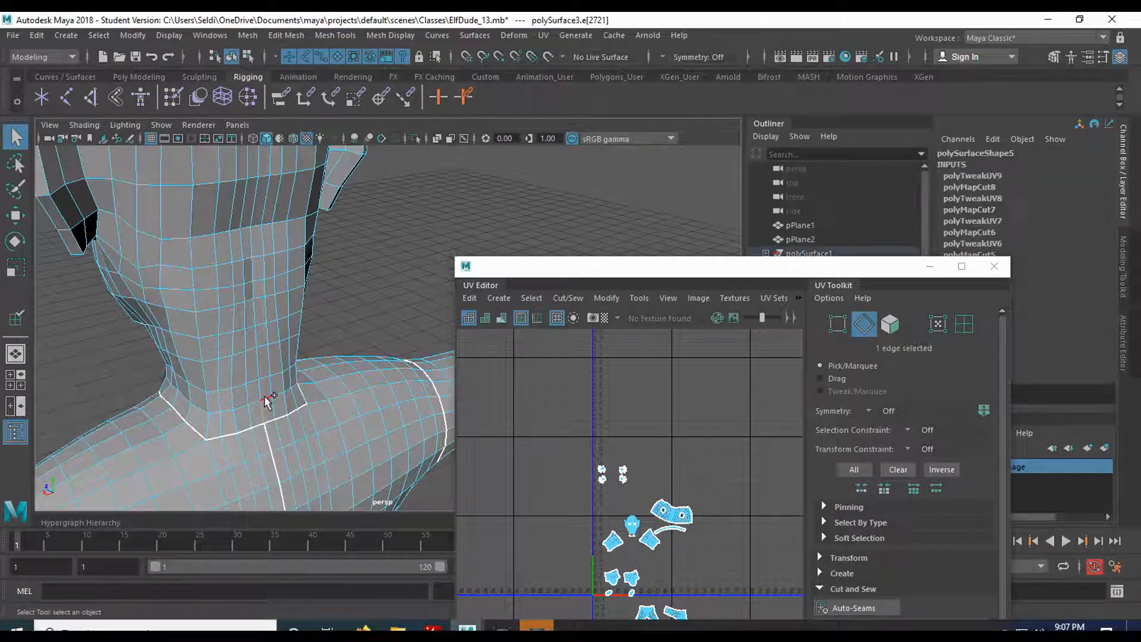
{"action": "left_click", "coordinate": [257, 324]}
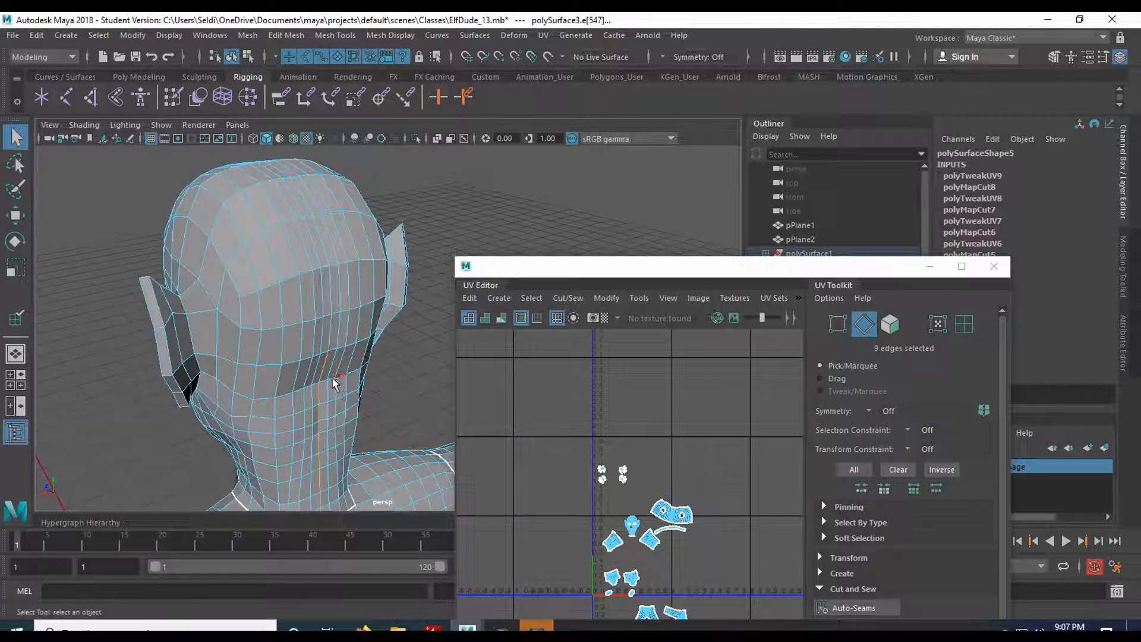
{"action": "left_click", "coordinate": [323, 262]}
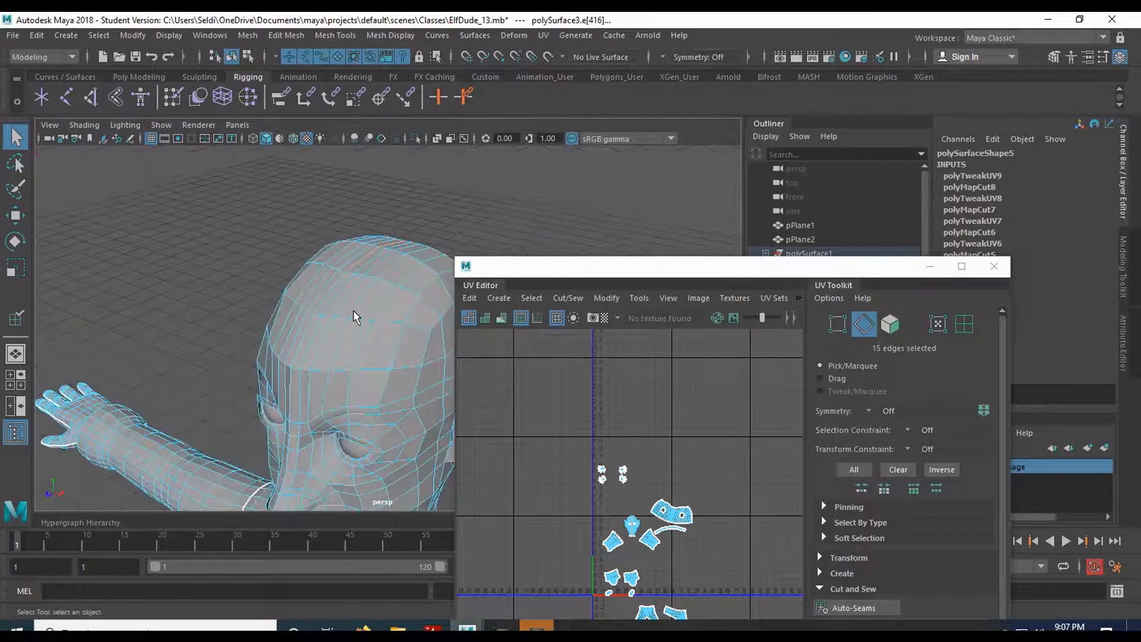
Step: Orbit over the crown of the head to check where the seam continues
{"action": "left_click_drag", "start_coordinate": [357, 316], "coordinate": [301, 265]}
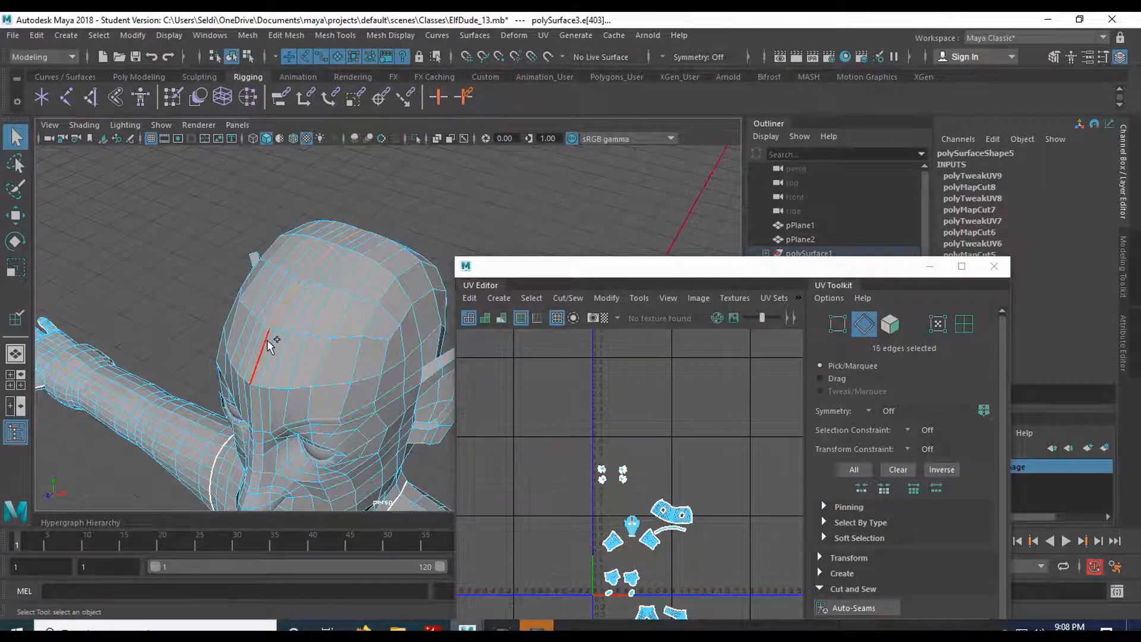
{"action": "left_click_drag", "start_coordinate": [291, 349], "coordinate": [349, 342]}
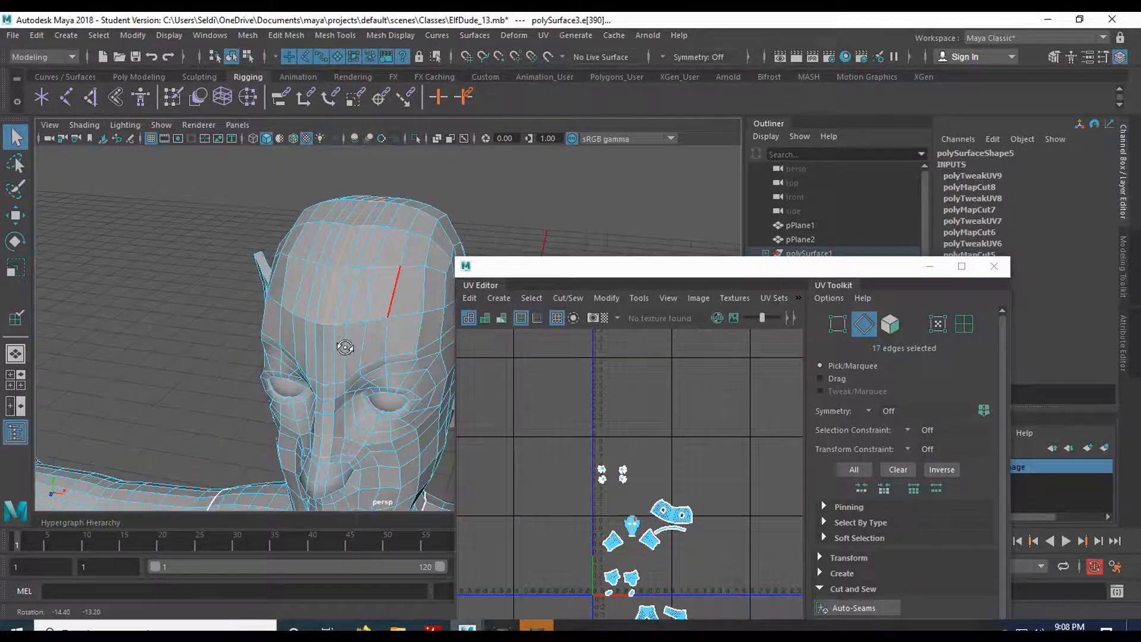
{"action": "left_click_drag", "start_coordinate": [345, 347], "coordinate": [302, 213]}
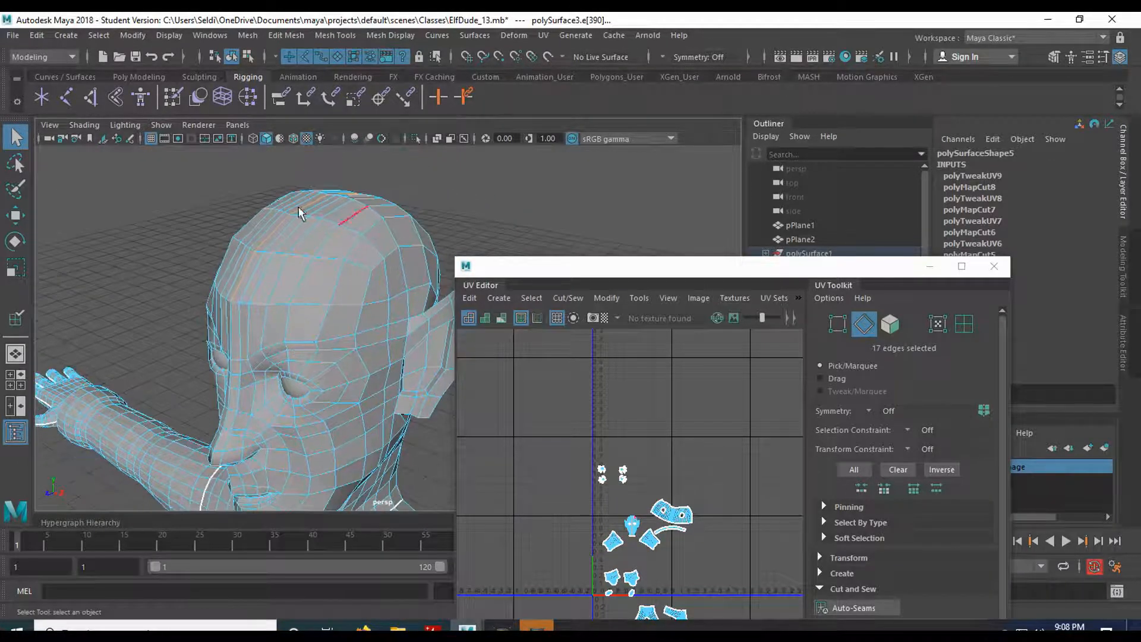
{"action": "left_click_drag", "start_coordinate": [298, 212], "coordinate": [385, 325]}
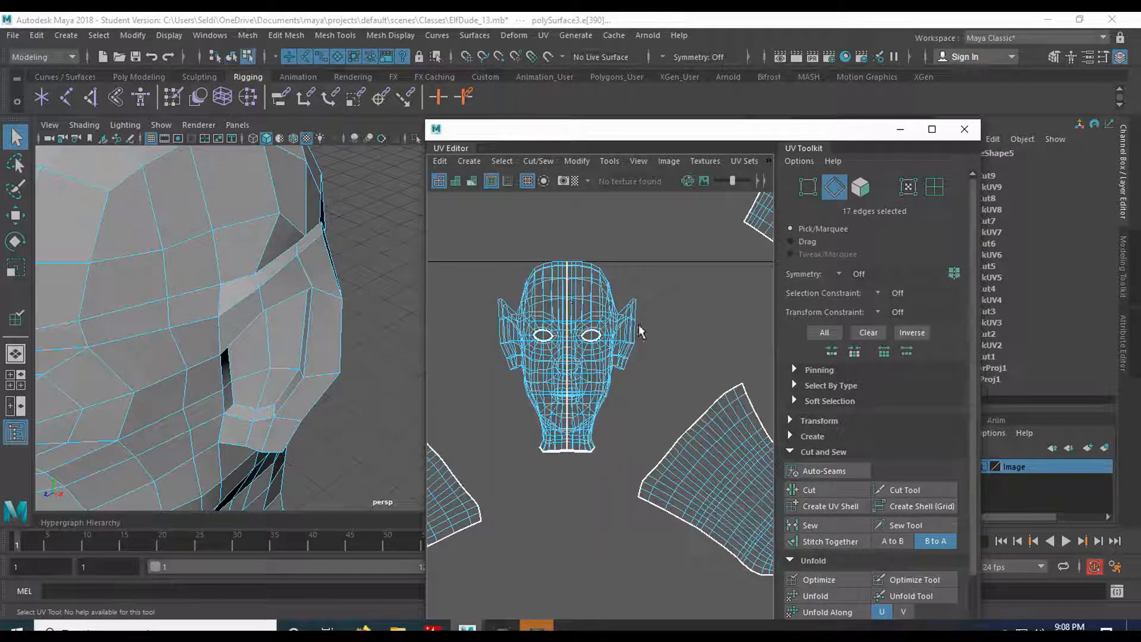
Step: Convert the seam selection to UVs and unfold the head into one flat shell, checking the ear seam
{"action": "left_click", "coordinate": [908, 187]}
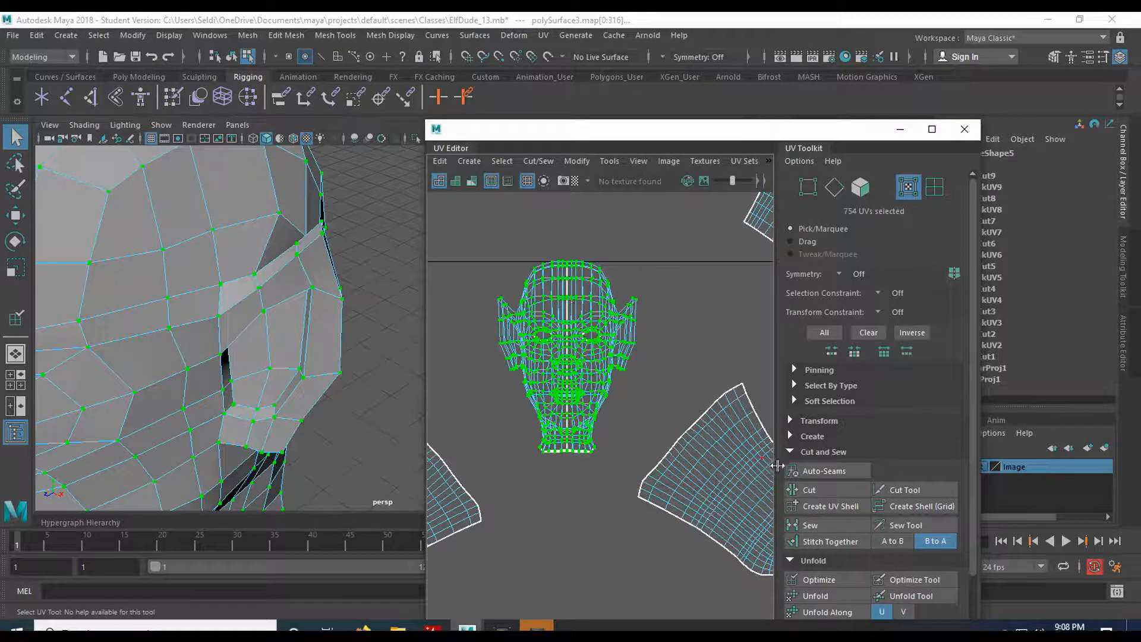
{"action": "left_click", "coordinate": [814, 595]}
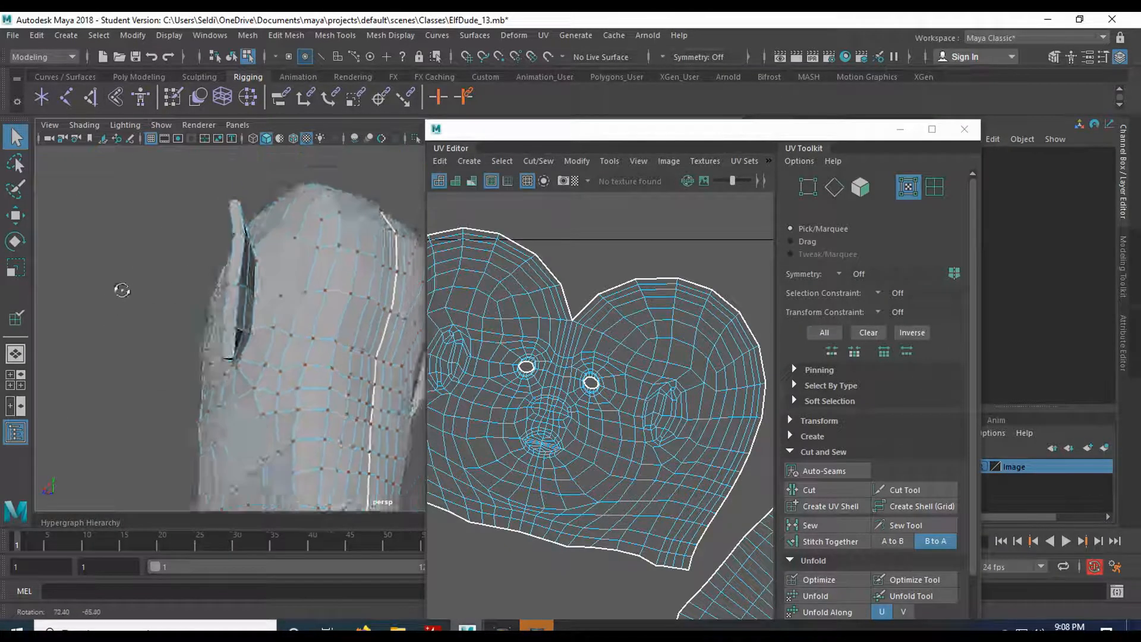
{"action": "left_click_drag", "start_coordinate": [122, 290], "coordinate": [315, 344]}
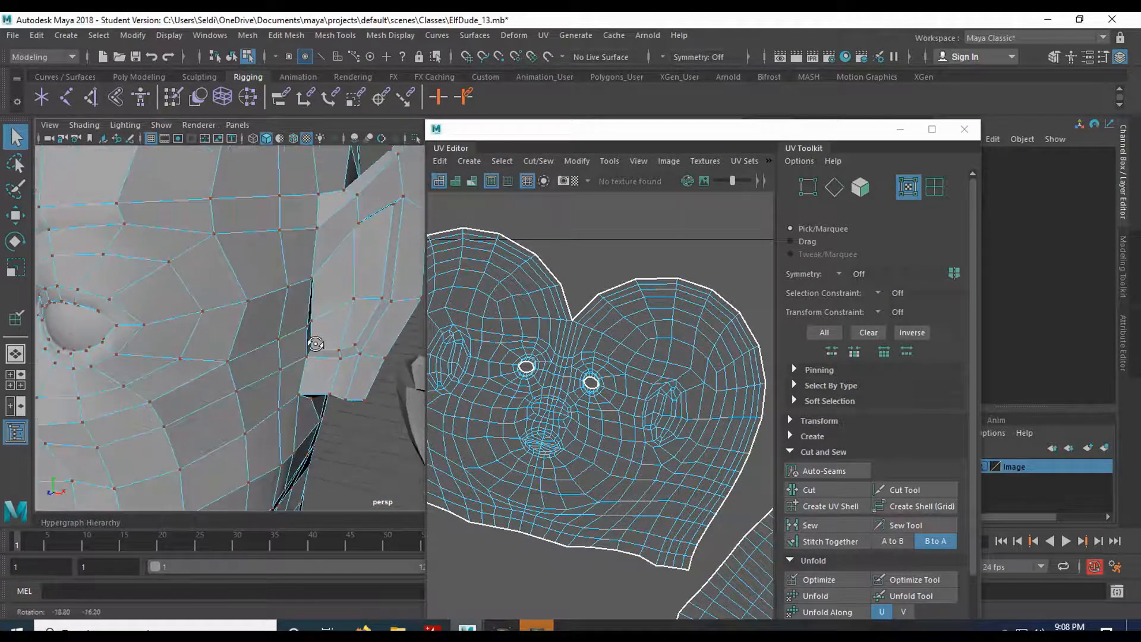
{"action": "left_click_drag", "start_coordinate": [315, 344], "coordinate": [162, 300]}
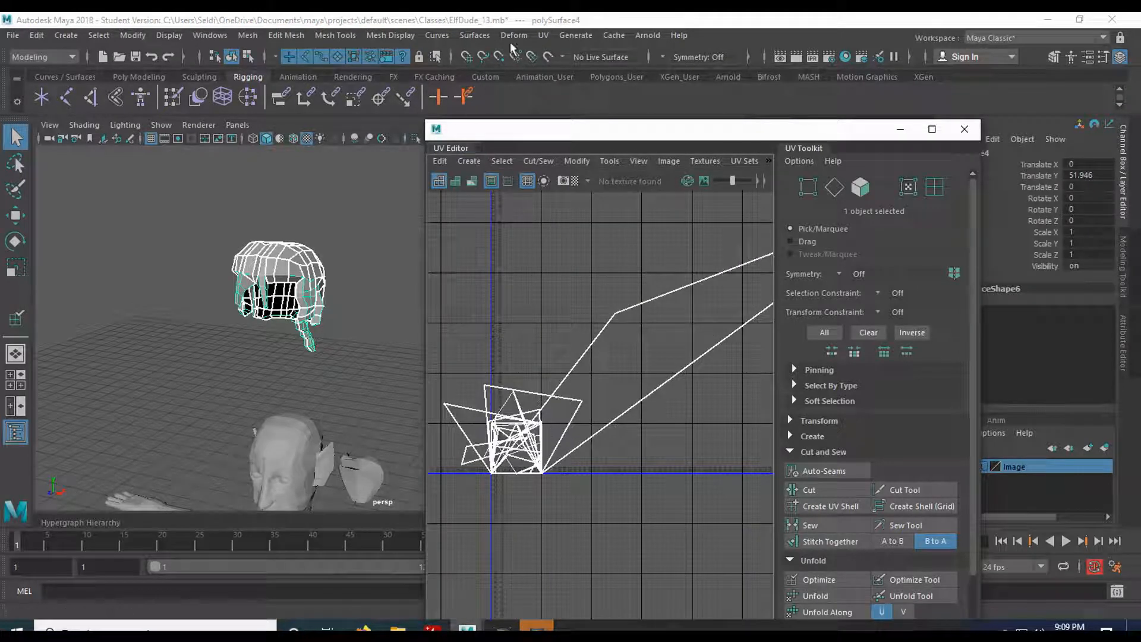
Step: Apply a Z-axis planar projection to the hair mesh from the UV menu's Planar options
{"action": "left_click", "coordinate": [543, 34]}
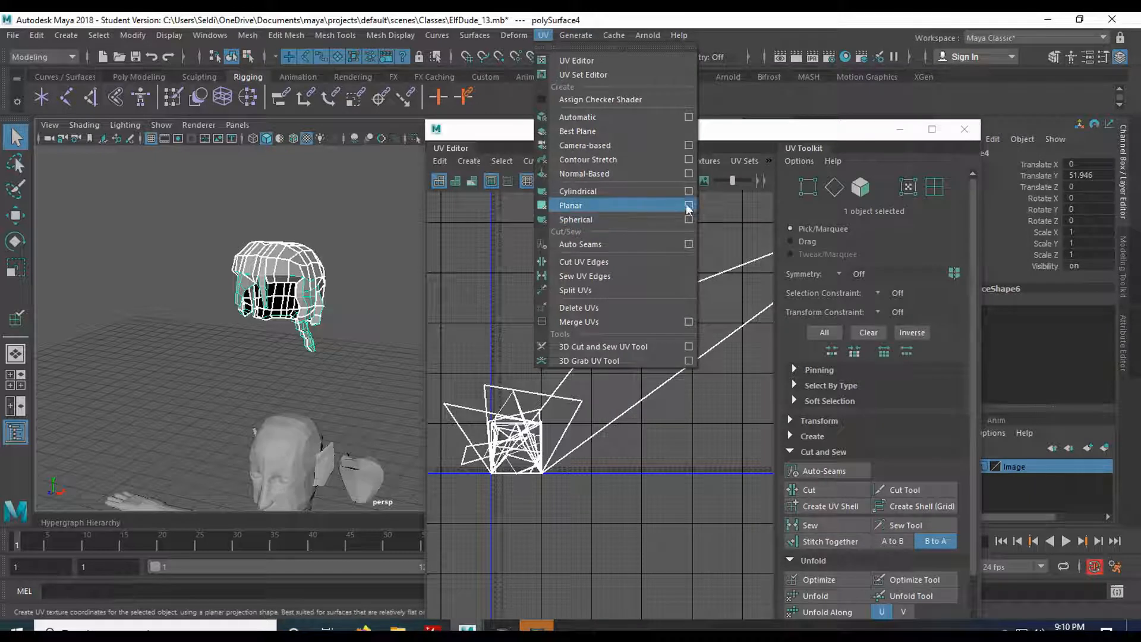
{"action": "left_click", "coordinate": [687, 206]}
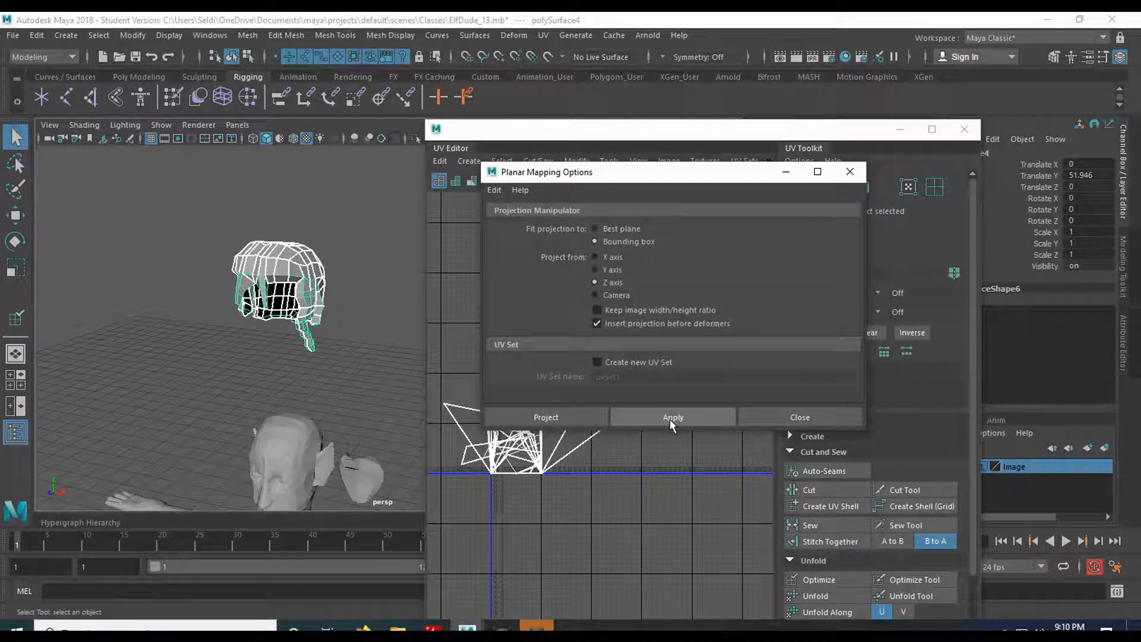
{"action": "left_click", "coordinate": [671, 417]}
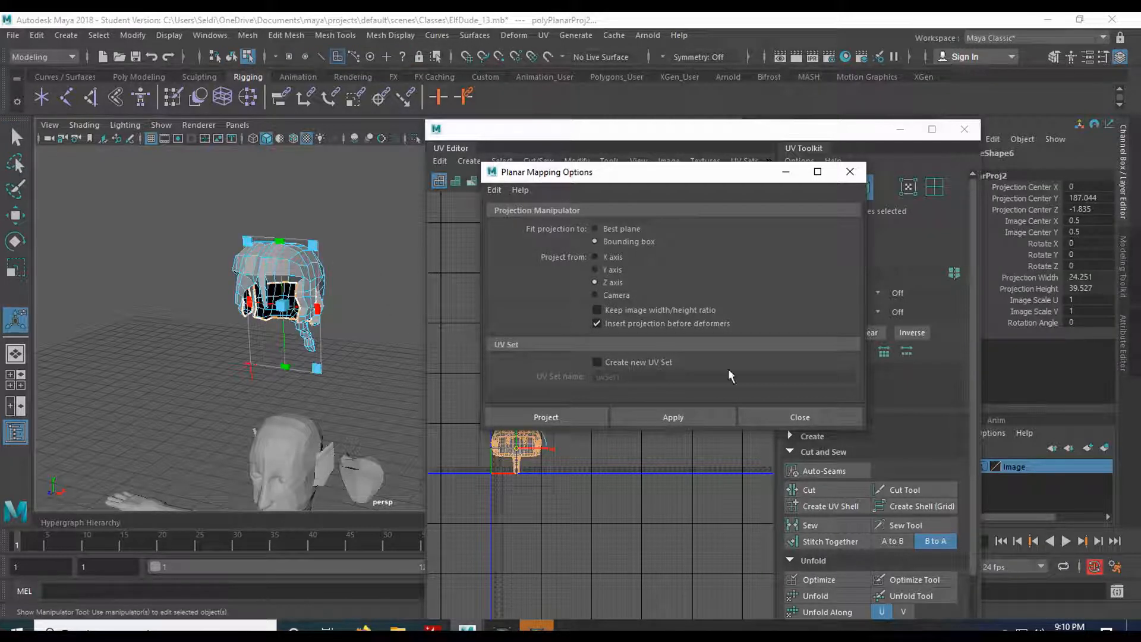
{"action": "left_click", "coordinate": [799, 417]}
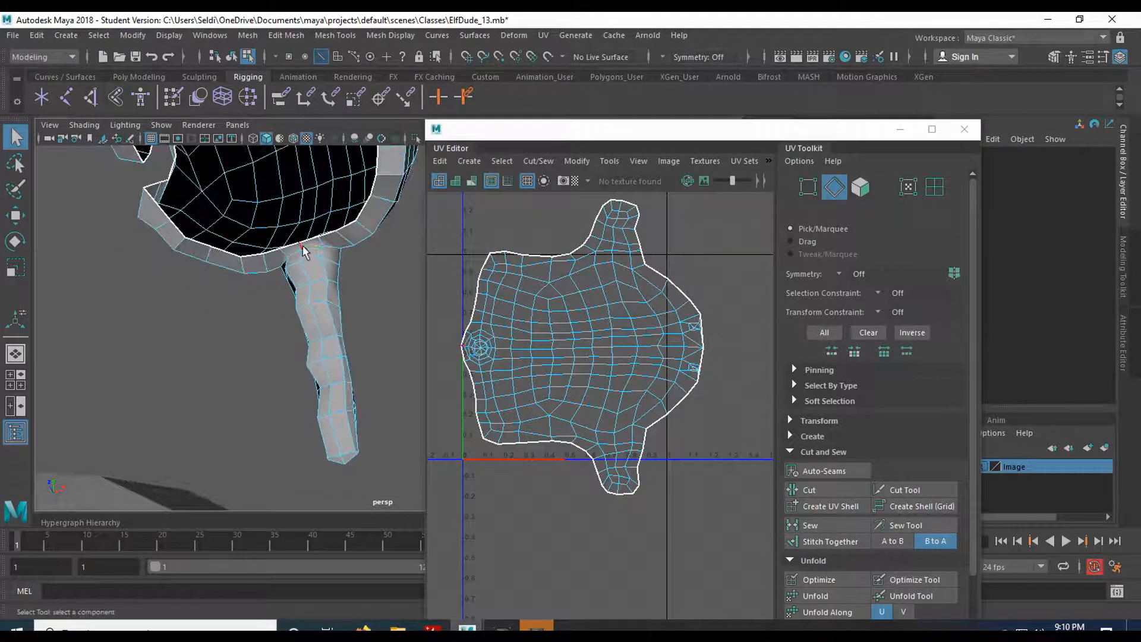
Step: Cut the hair's seam edges and unfold its UVs into one evenly spread shell
{"action": "left_click", "coordinate": [301, 265]}
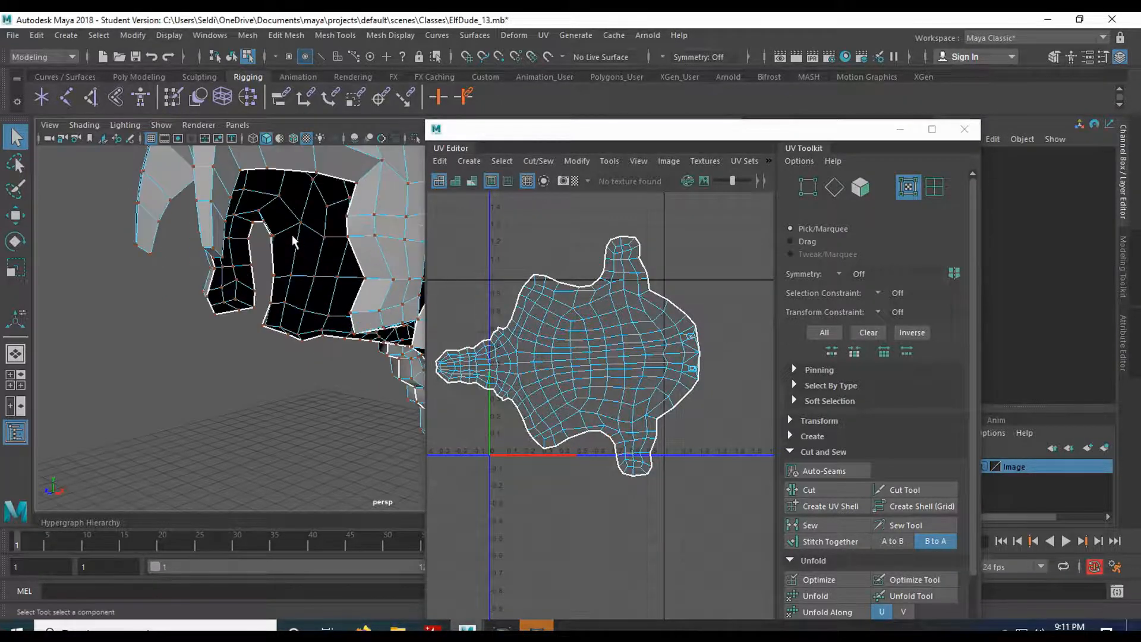
Step: Orbit around the hair piece to view the lock hanging by the ear
{"action": "left_click_drag", "start_coordinate": [291, 240], "coordinate": [320, 263]}
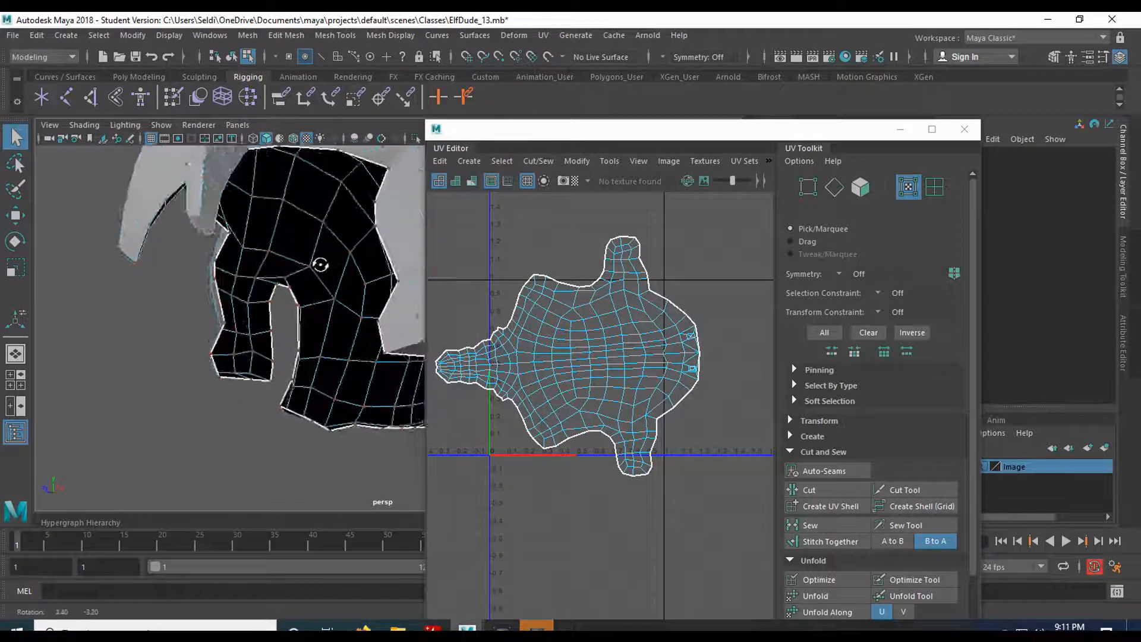
{"action": "left_click_drag", "start_coordinate": [320, 265], "coordinate": [343, 271]}
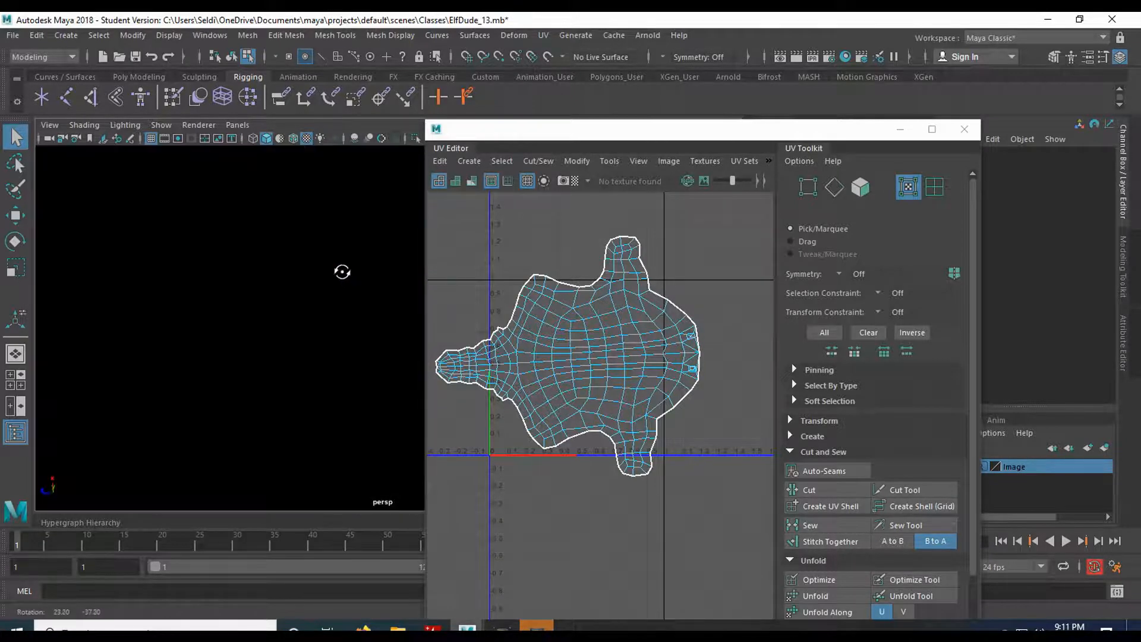
{"action": "left_click_drag", "start_coordinate": [342, 271], "coordinate": [319, 297]}
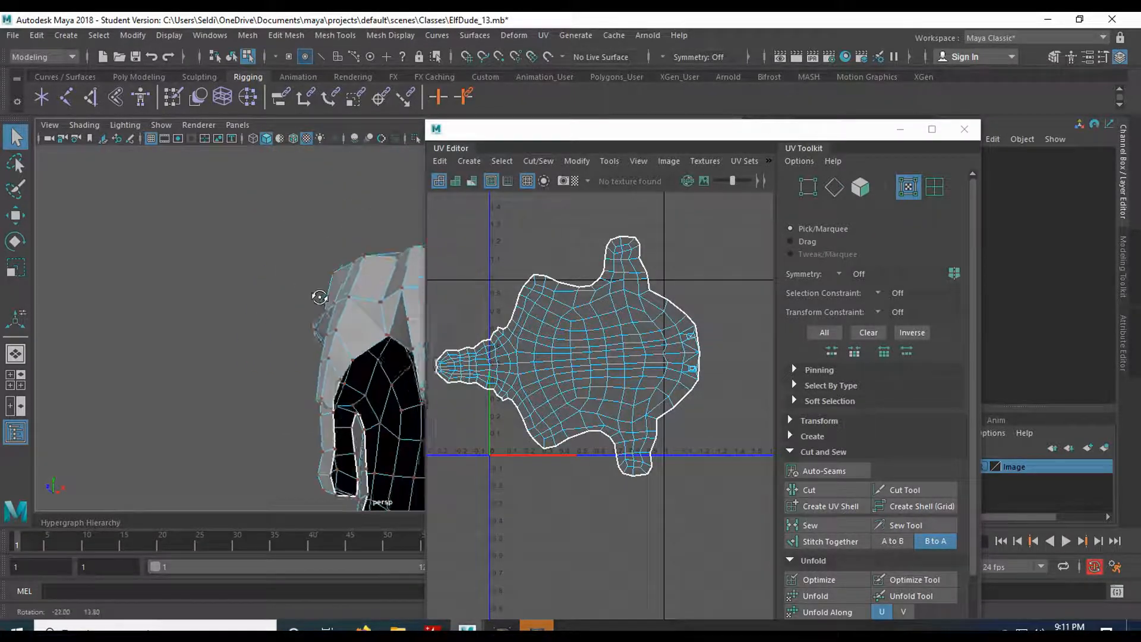
{"action": "left_click_drag", "start_coordinate": [320, 297], "coordinate": [270, 284]}
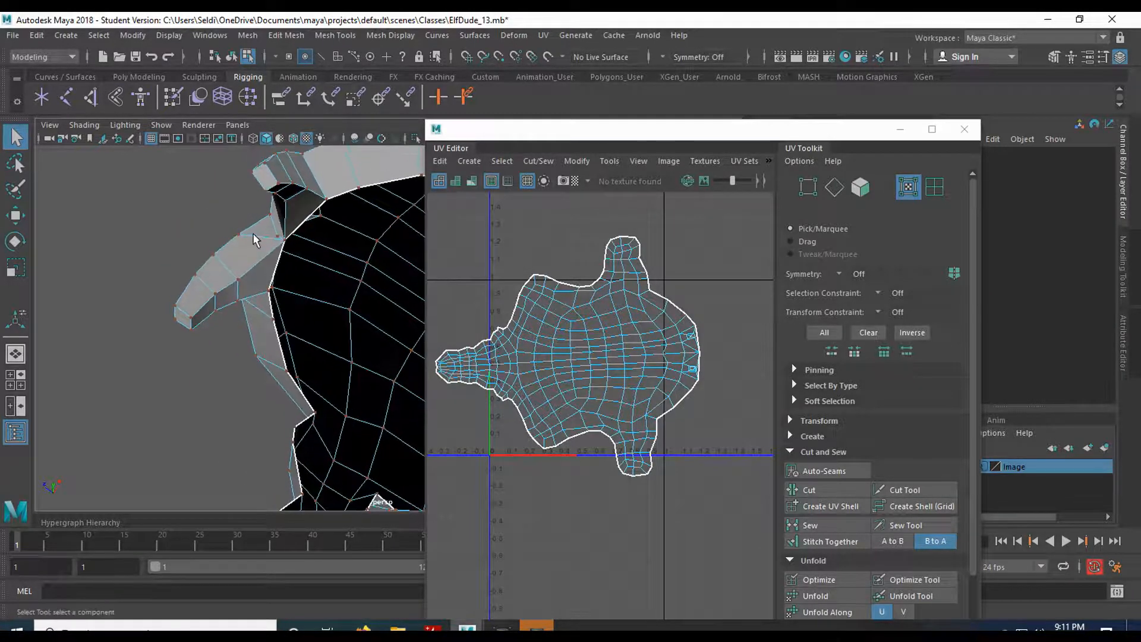
Step: Select the edges along the hair lock down to its tip as a new seam
{"action": "left_click", "coordinate": [258, 260]}
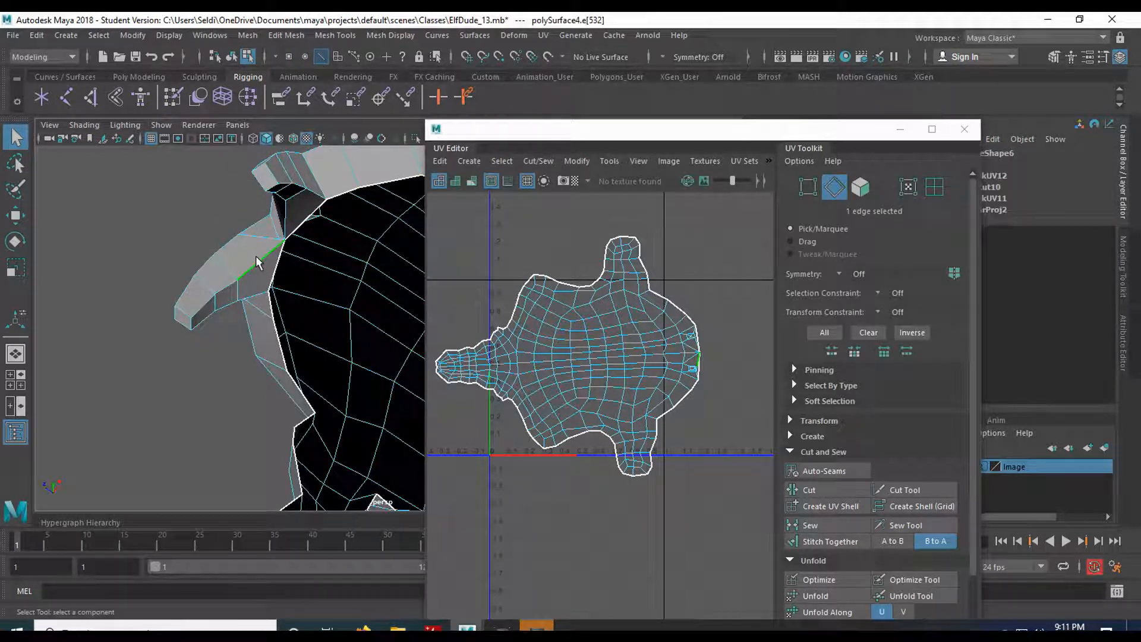
{"action": "left_click", "coordinate": [211, 302]}
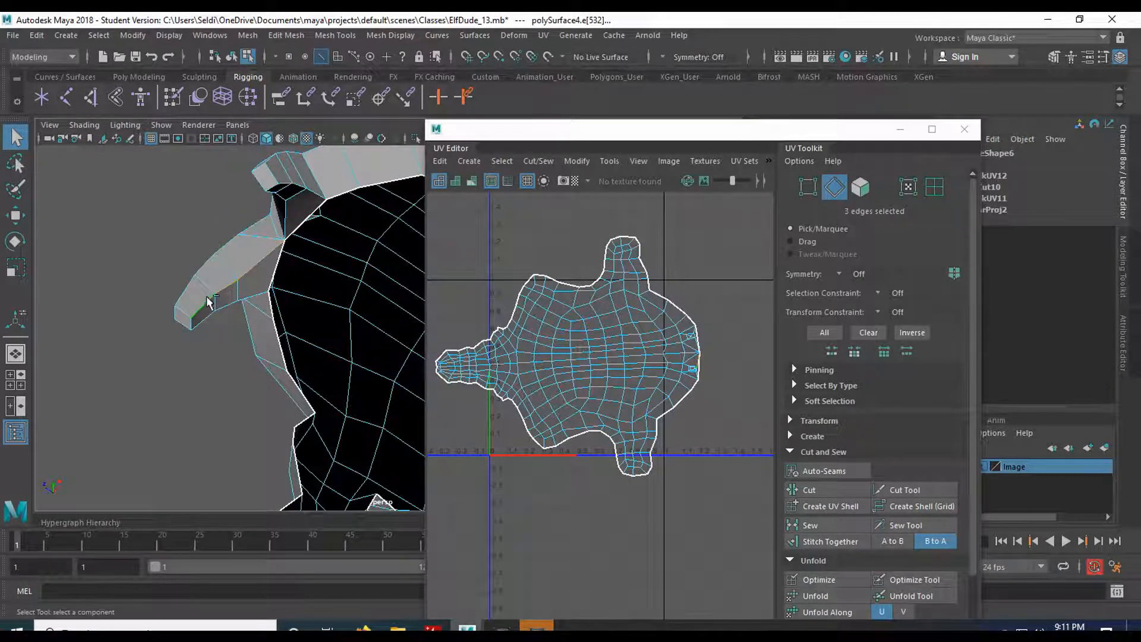
{"action": "left_click", "coordinate": [204, 313]}
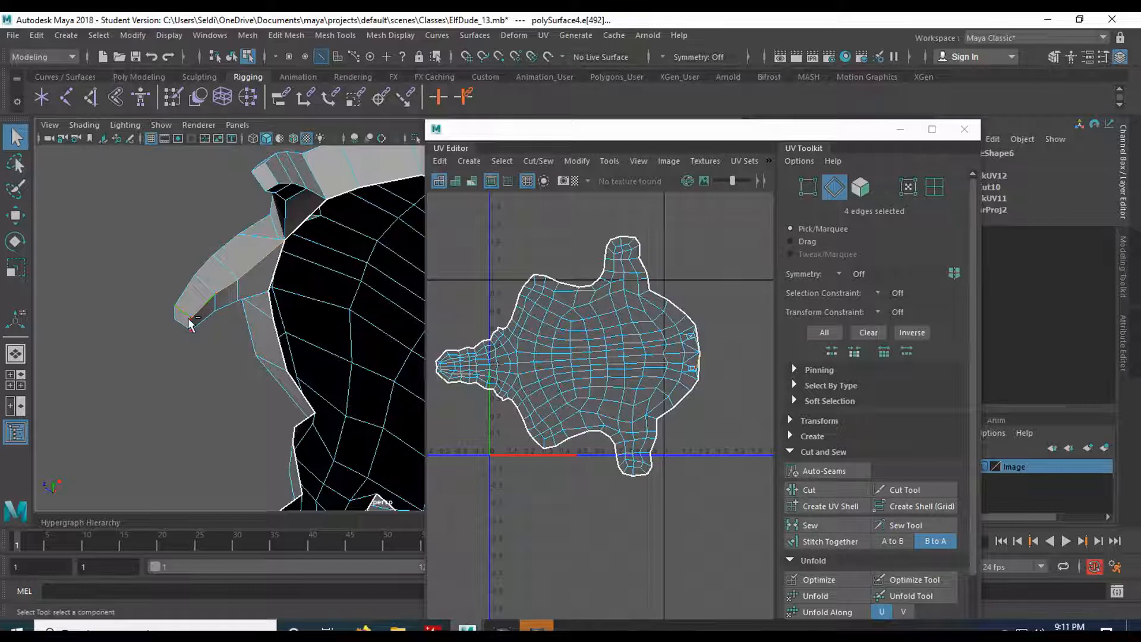
{"action": "left_click", "coordinate": [284, 218]}
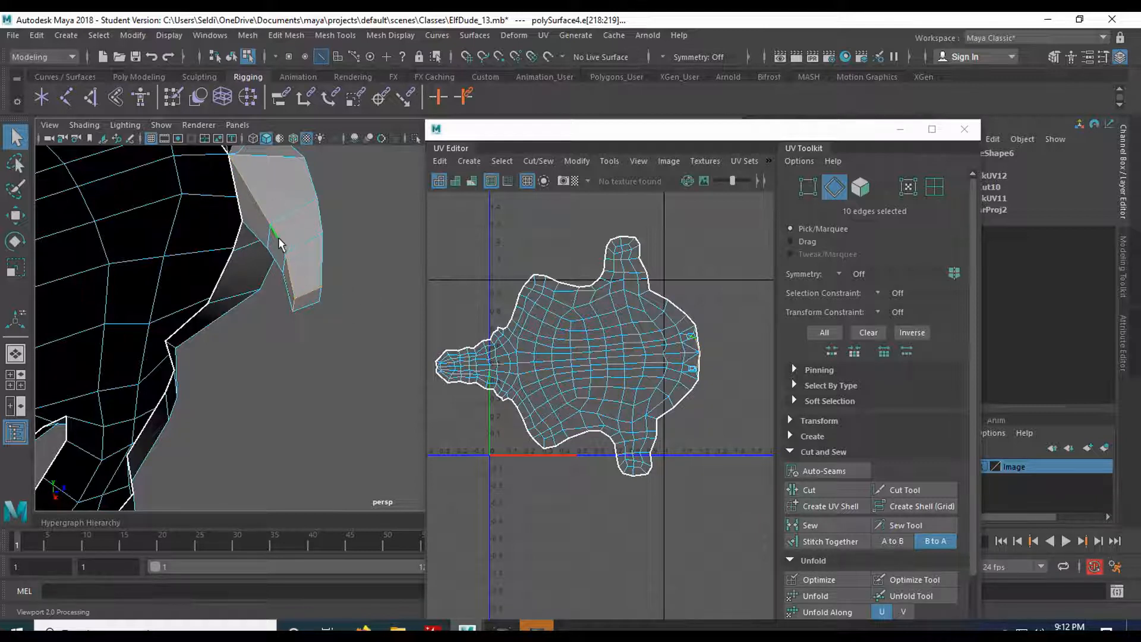
{"action": "mouse_move", "coordinate": [328, 356]}
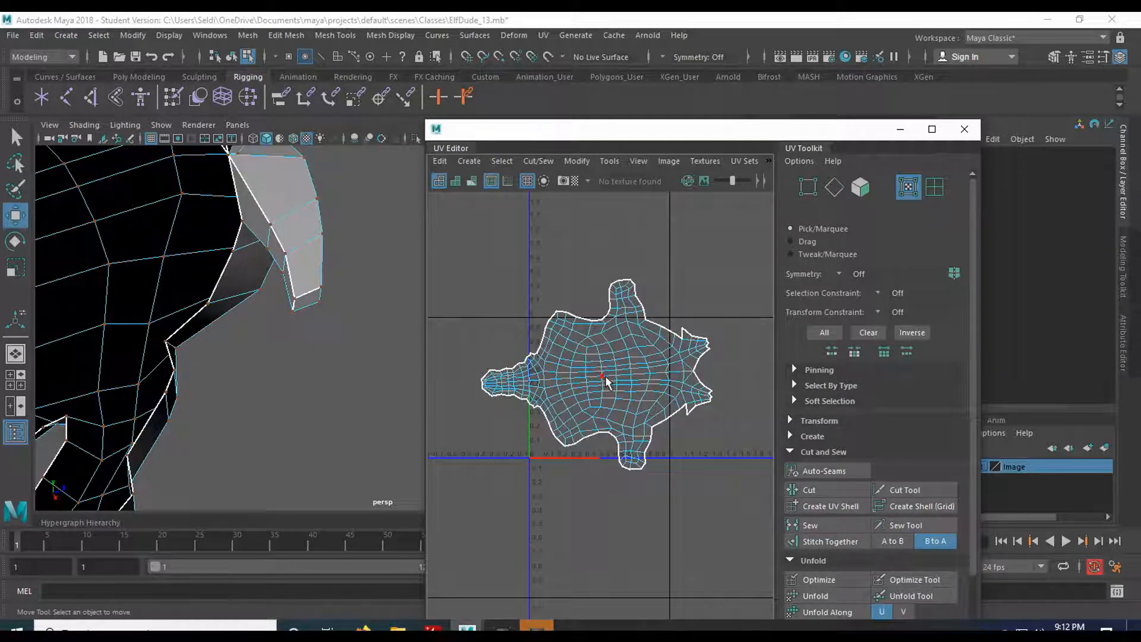
Step: Select all hair shell UVs and scale the shell down within the UV grid
{"action": "left_click", "coordinate": [603, 384]}
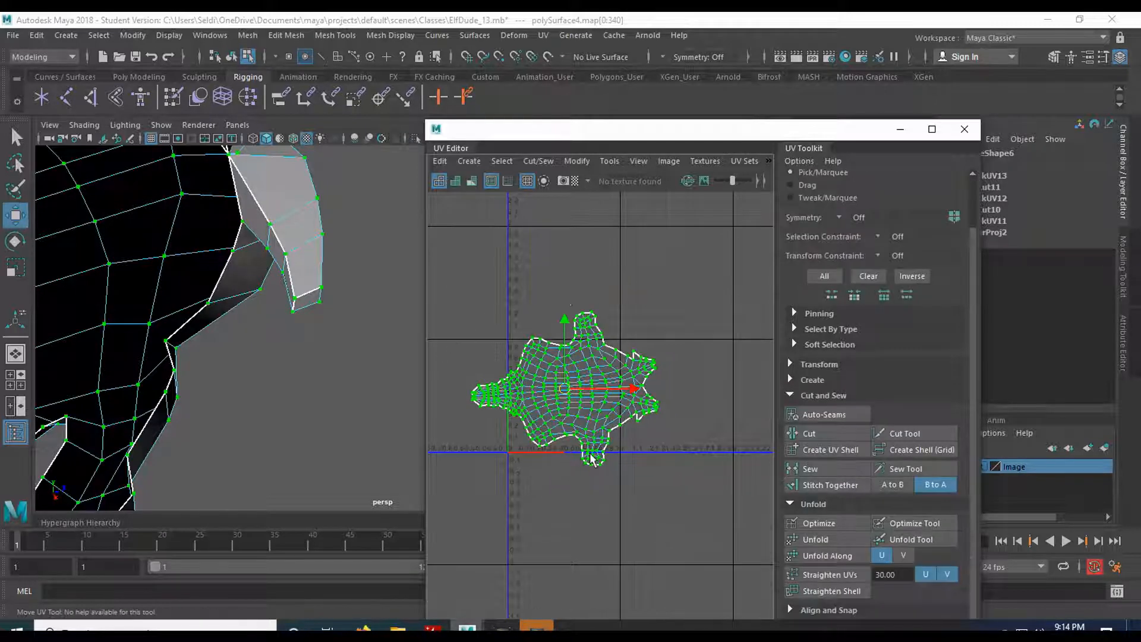
{"action": "left_click", "coordinate": [15, 240]}
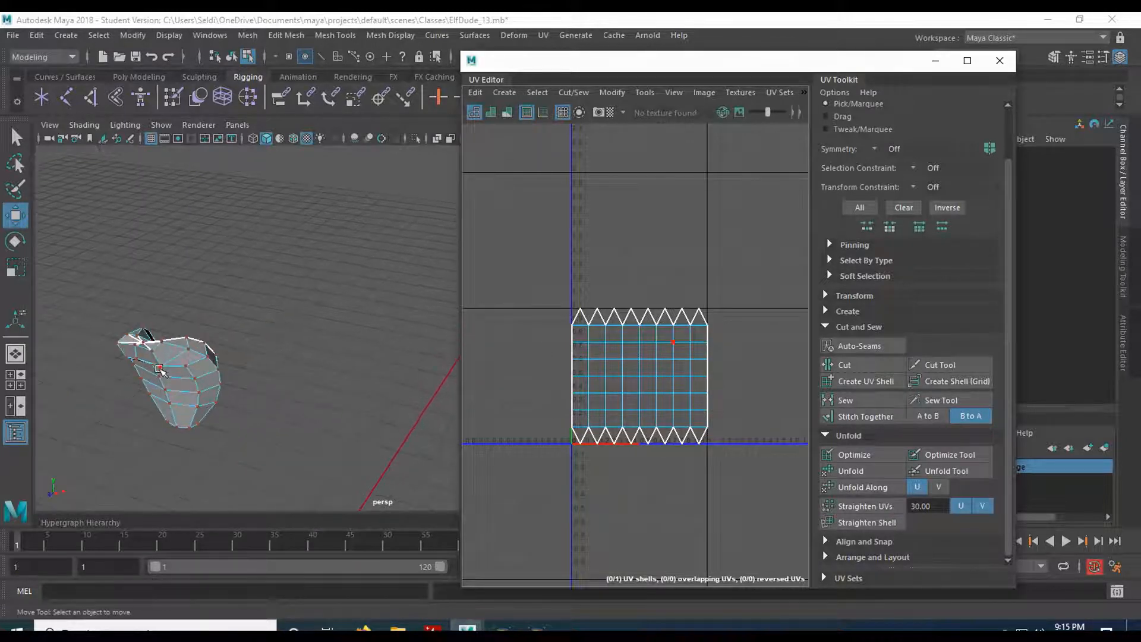
Step: Give the eye piece a planar UV projection from the UV menu
{"action": "left_click", "coordinate": [172, 361]}
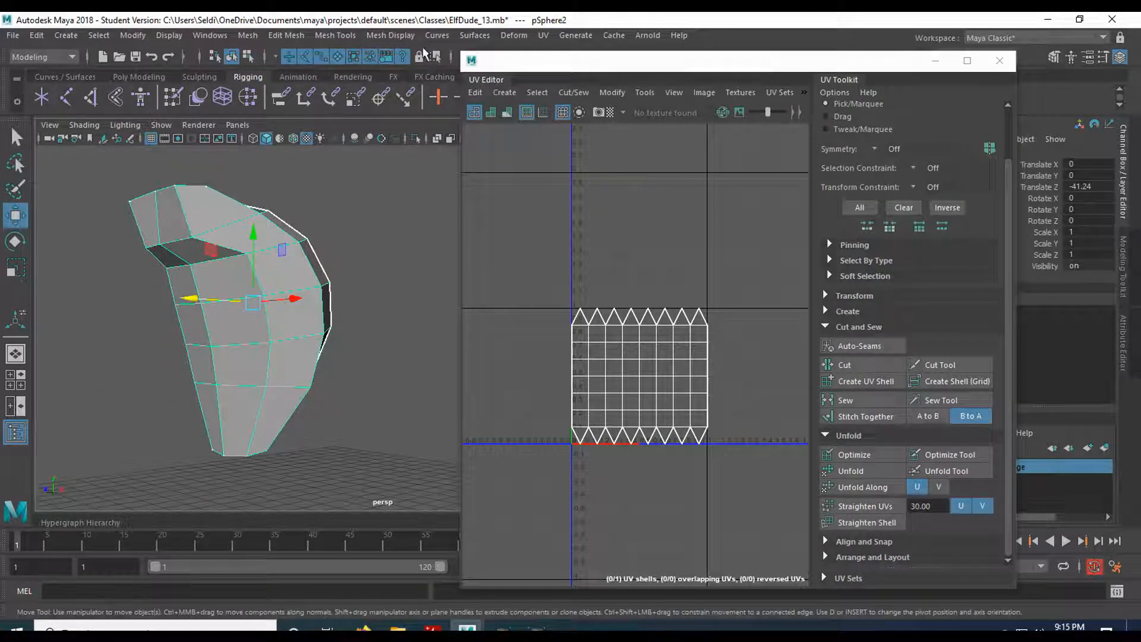
{"action": "left_click", "coordinate": [543, 35]}
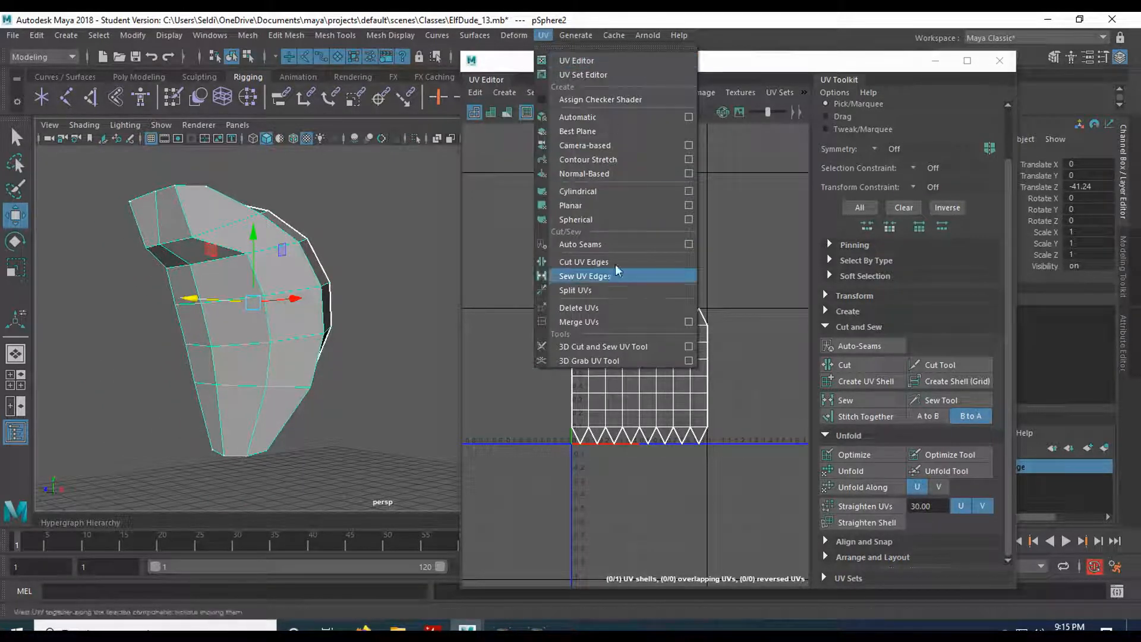
{"action": "mouse_move", "coordinate": [584, 206]}
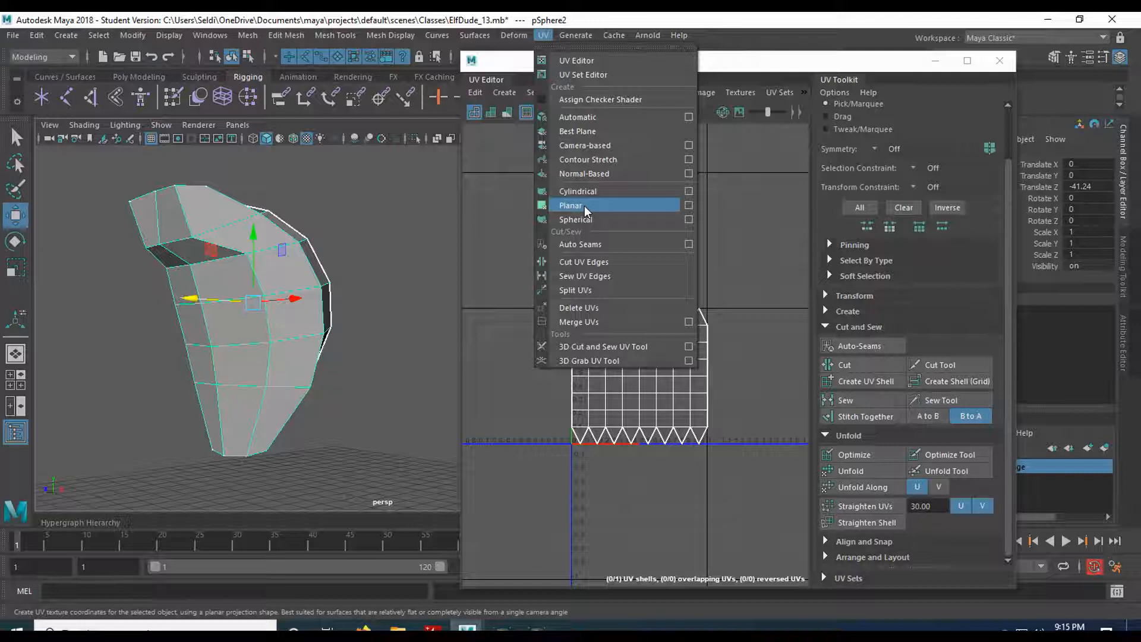
{"action": "left_click", "coordinate": [575, 218]}
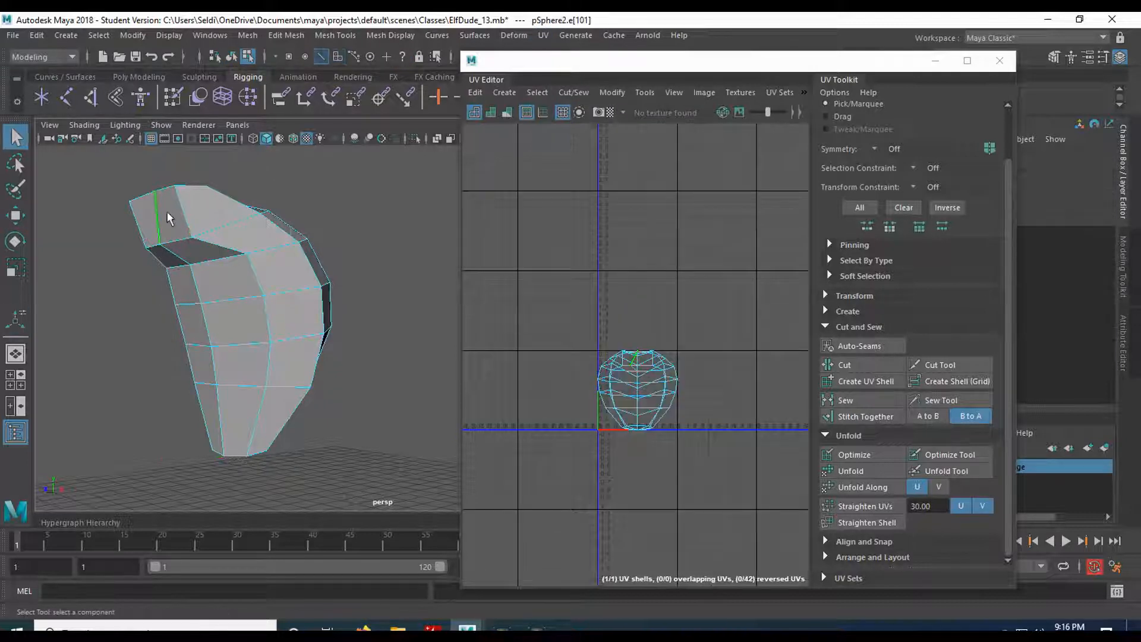
Step: Pick the eye's cutting edge loop and orbit to check it on the far side
{"action": "left_click", "coordinate": [219, 339]}
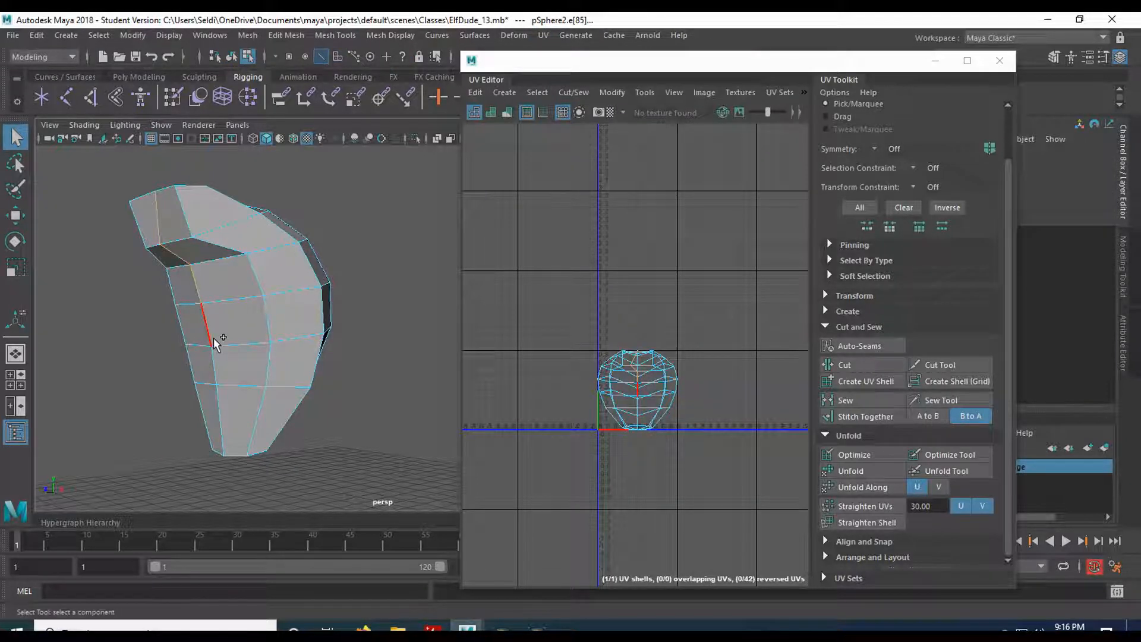
{"action": "left_click_drag", "start_coordinate": [219, 338], "coordinate": [328, 435]}
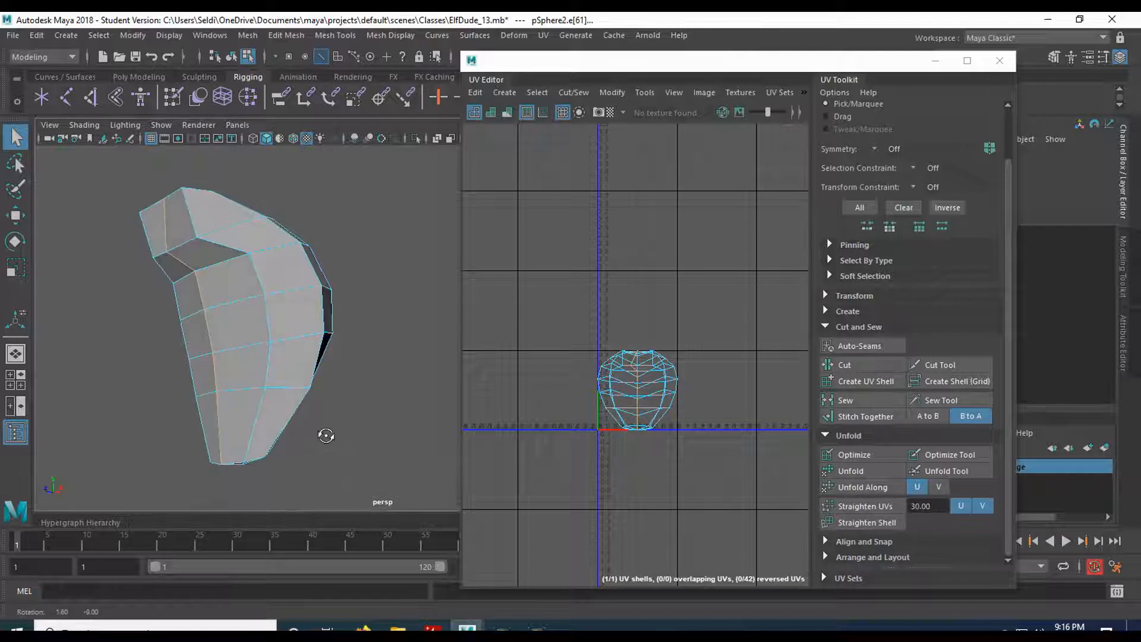
{"action": "left_click_drag", "start_coordinate": [325, 435], "coordinate": [218, 484]}
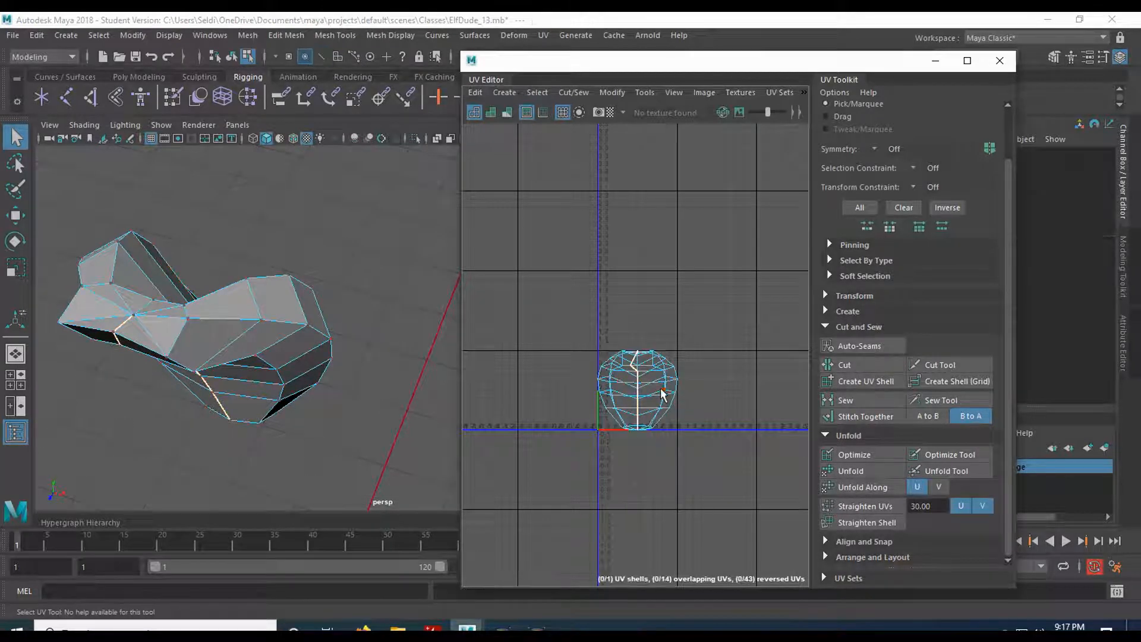
Step: Cut the eye shell along the chosen edges with the UV Toolkit
{"action": "left_click", "coordinate": [850, 470]}
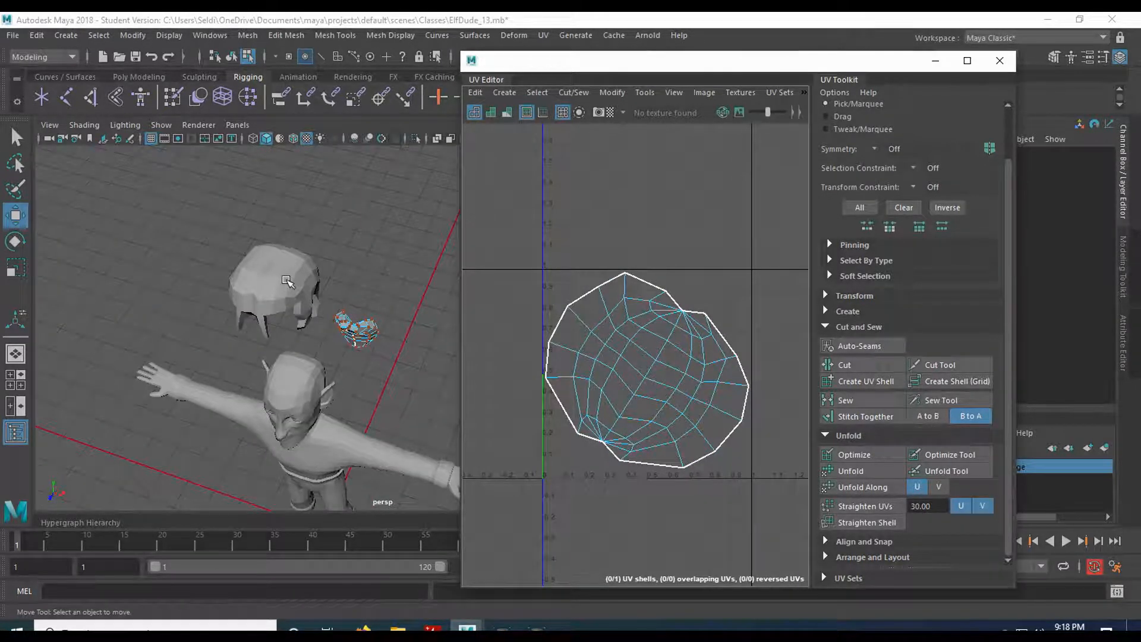
Step: Select the elf's head UV shell for rotating it upright
{"action": "left_click", "coordinate": [273, 281]}
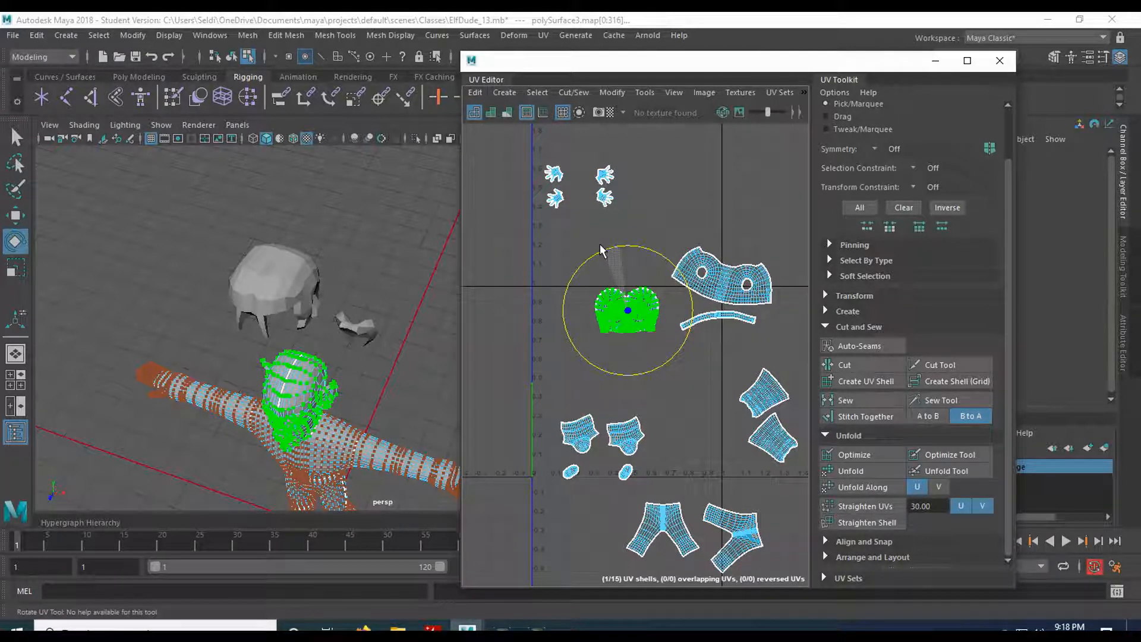
{"action": "mouse_move", "coordinate": [542, 297]}
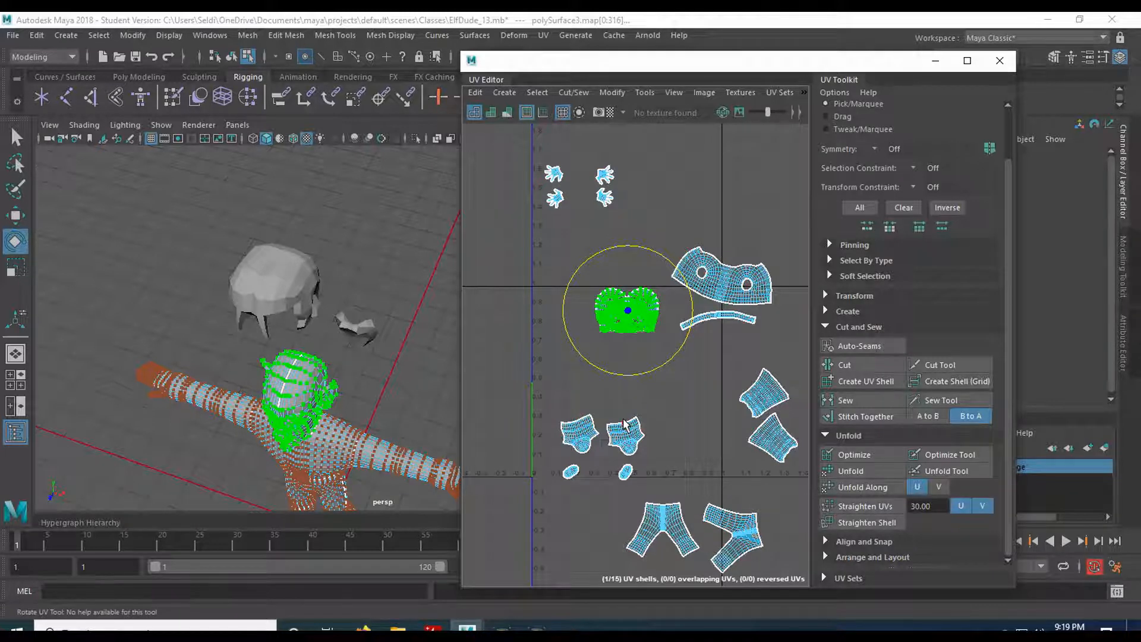
{"action": "mouse_move", "coordinate": [647, 397]}
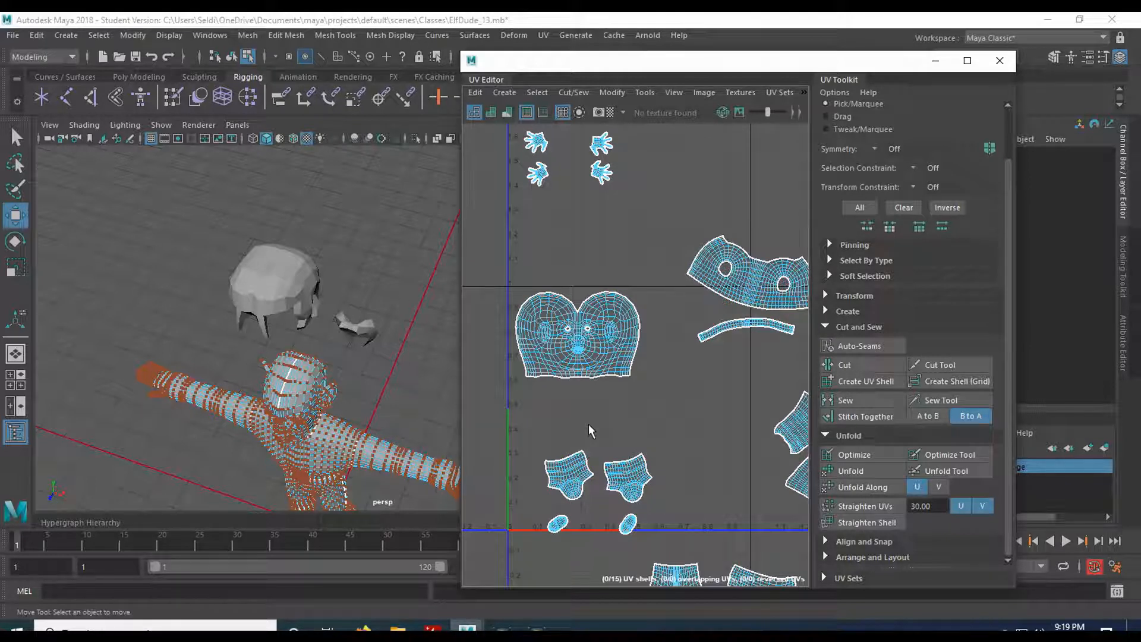
{"action": "mouse_move", "coordinate": [613, 425]}
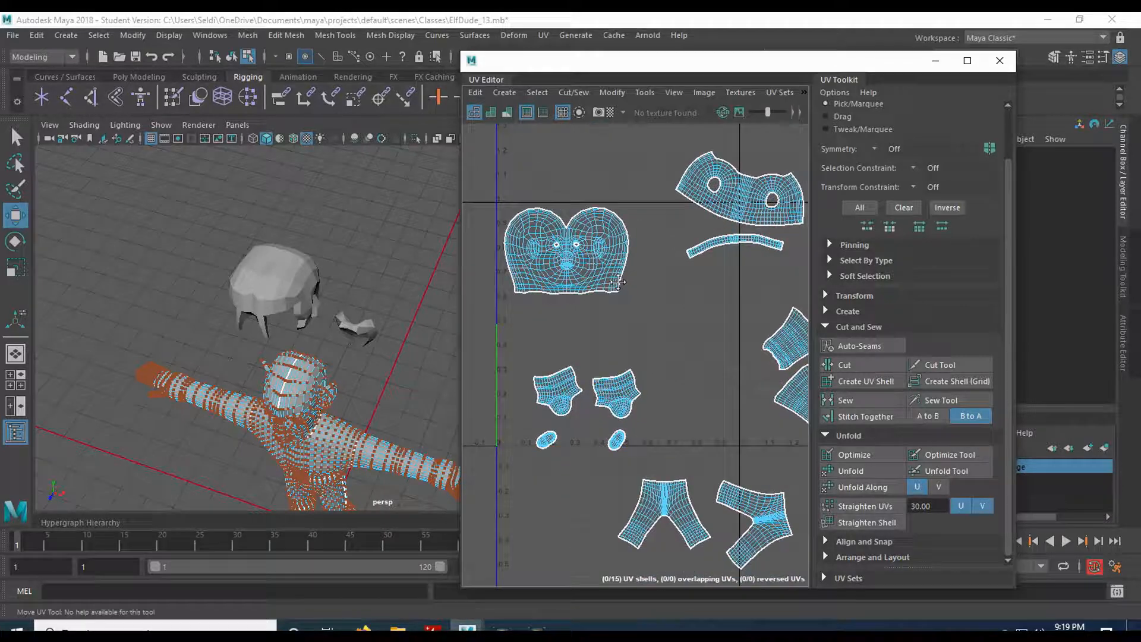
Step: Move the shirt shell to sit beneath the head shell
{"action": "left_click", "coordinate": [738, 203]}
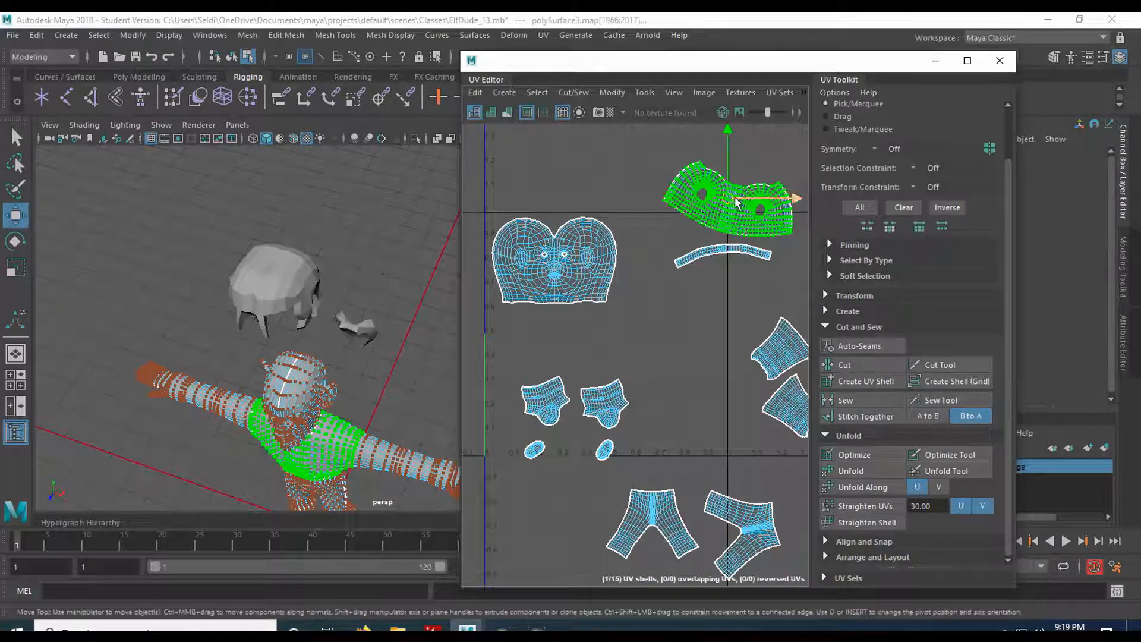
{"action": "left_click_drag", "start_coordinate": [727, 204], "coordinate": [621, 346]}
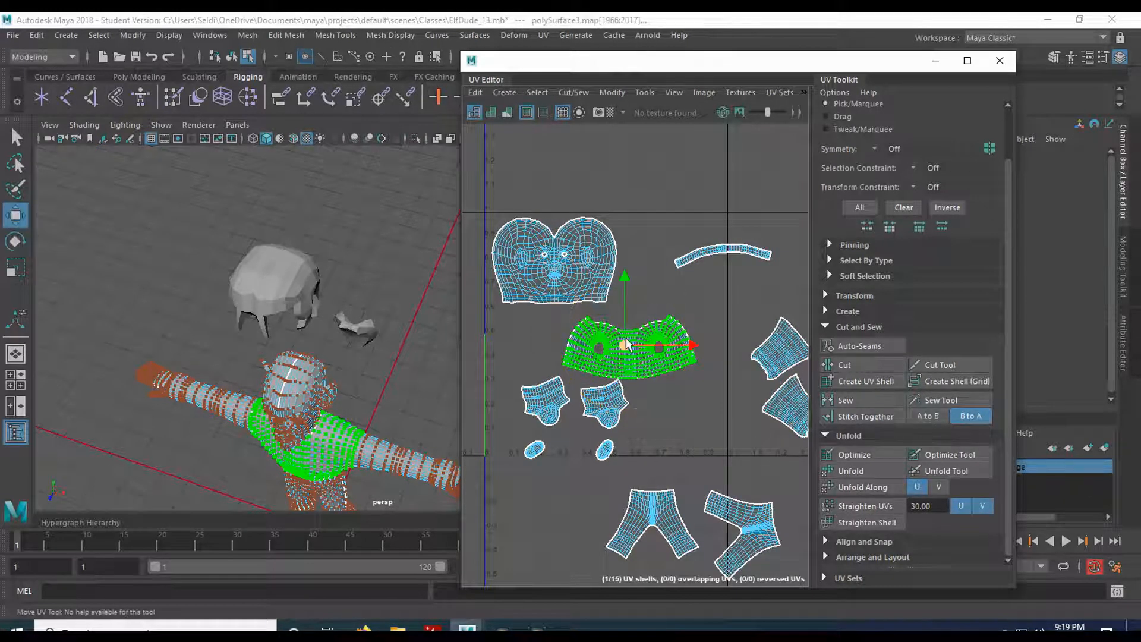
{"action": "left_click_drag", "start_coordinate": [626, 346], "coordinate": [560, 338]}
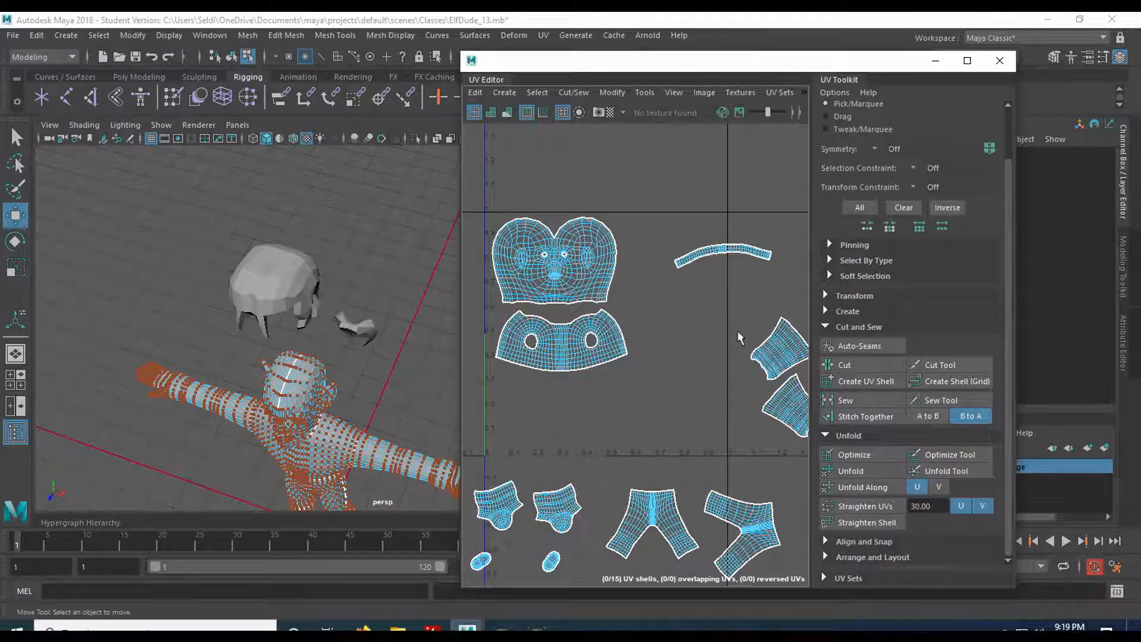
Step: Move the belt strip shell below the shirt shell
{"action": "left_click", "coordinate": [720, 254]}
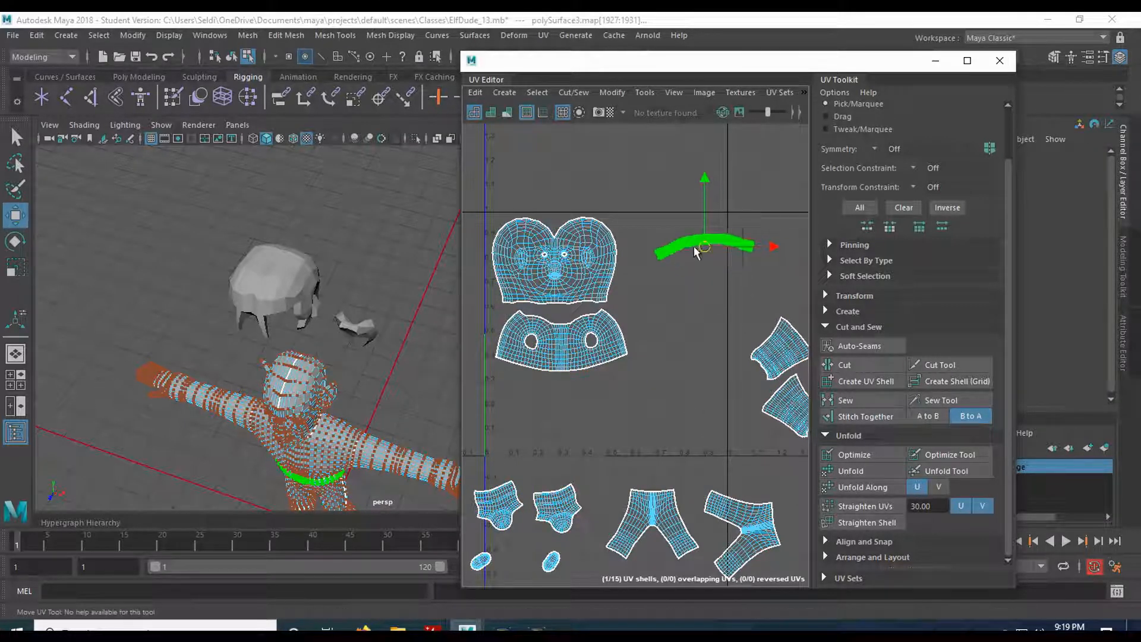
{"action": "left_click_drag", "start_coordinate": [704, 248], "coordinate": [637, 364]}
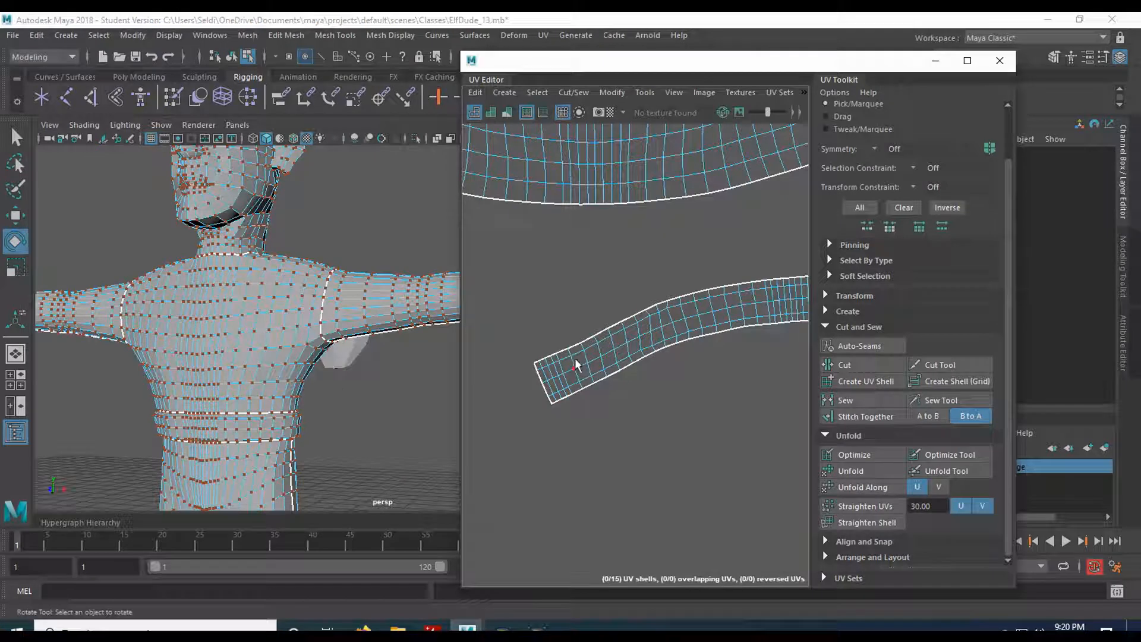
{"action": "left_click", "coordinate": [575, 364]}
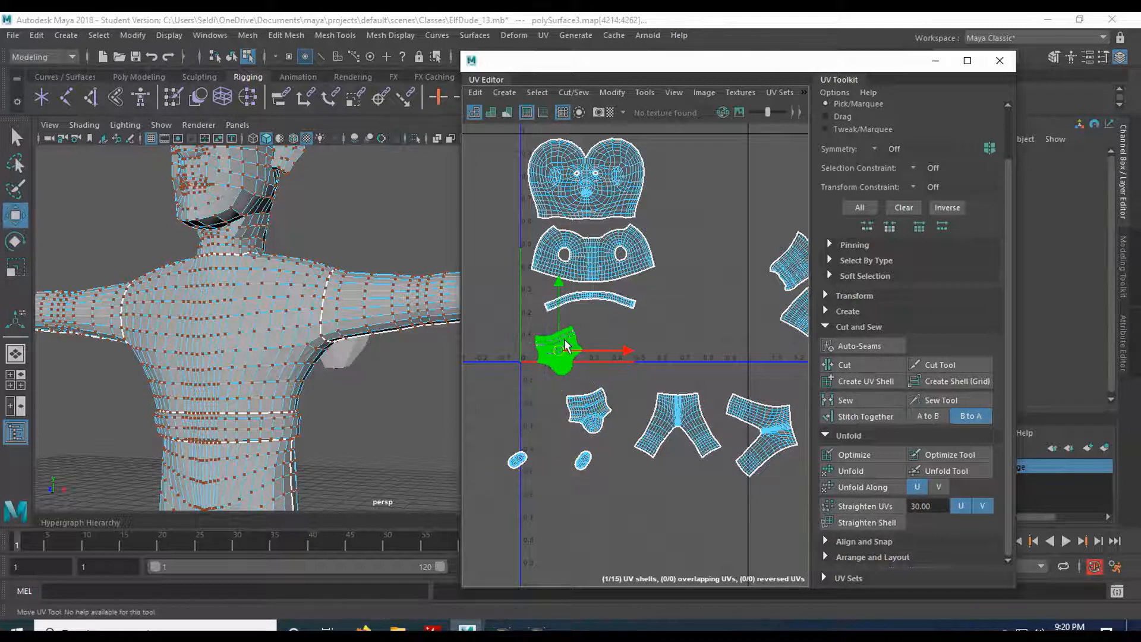
Step: Nudge the foot shell into place and pull the shoe sole shell up beside it
{"action": "left_click_drag", "start_coordinate": [564, 349], "coordinate": [563, 332]}
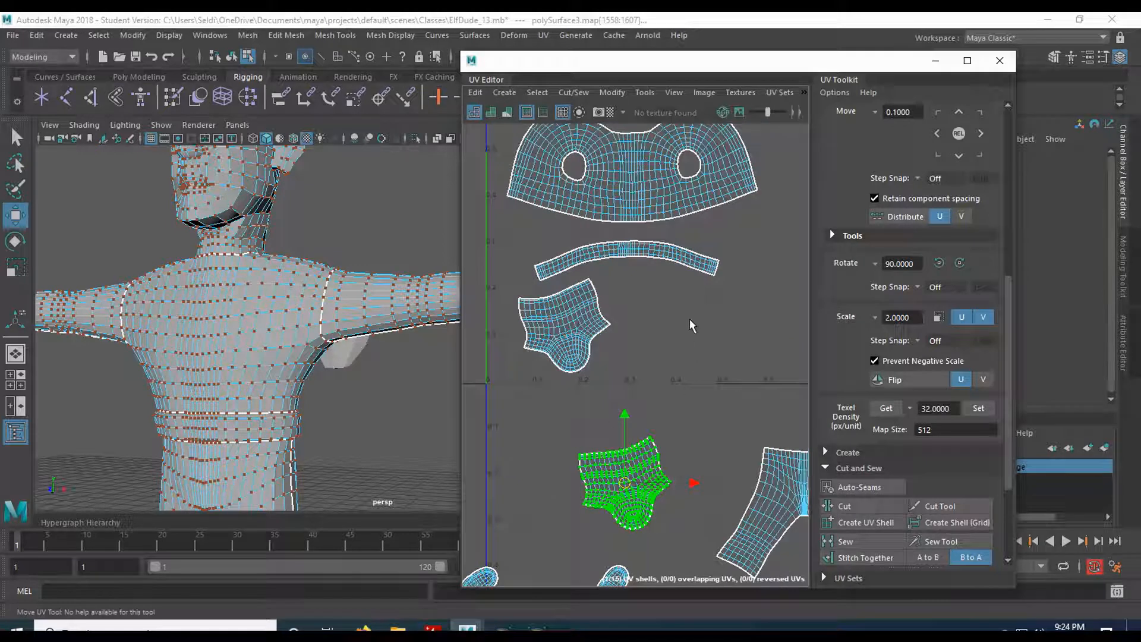
{"action": "mouse_move", "coordinate": [675, 371]}
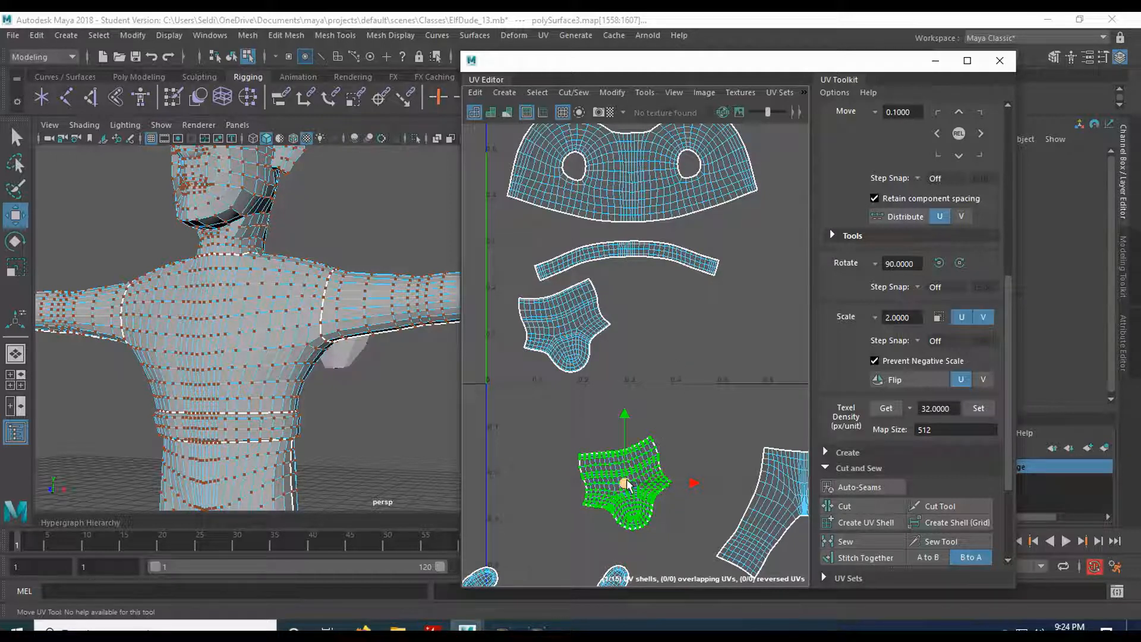
{"action": "left_click_drag", "start_coordinate": [621, 484], "coordinate": [662, 313]}
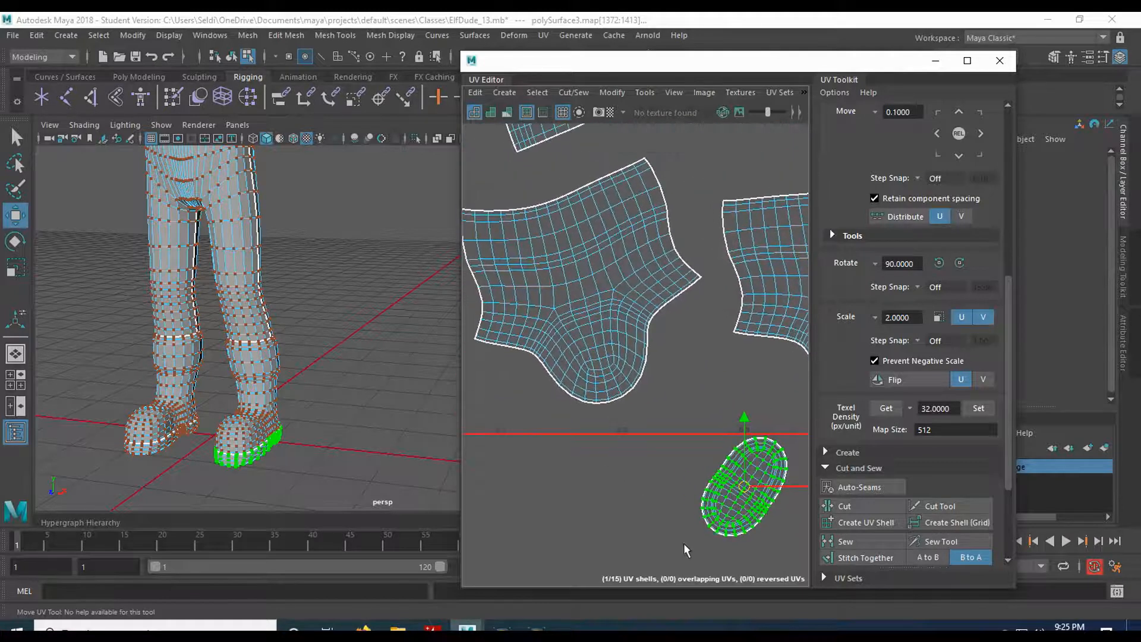
Step: Place the first shoe sole shell beside the foot shell, left of the trousers
{"action": "left_click_drag", "start_coordinate": [744, 486], "coordinate": [686, 377]}
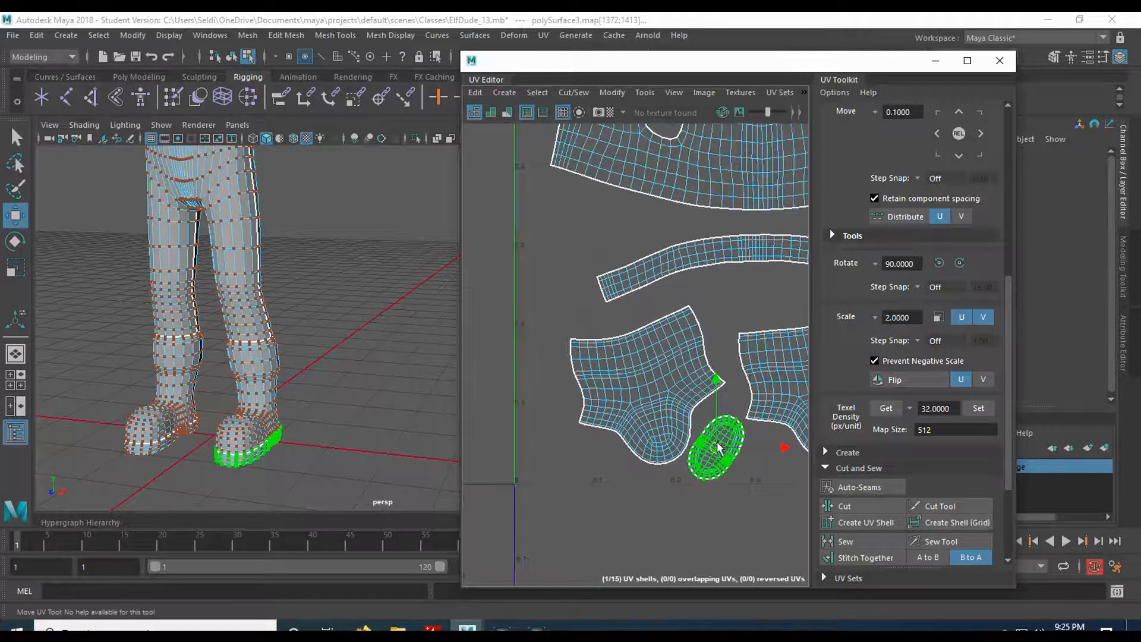
{"action": "left_click_drag", "start_coordinate": [716, 448], "coordinate": [556, 451]}
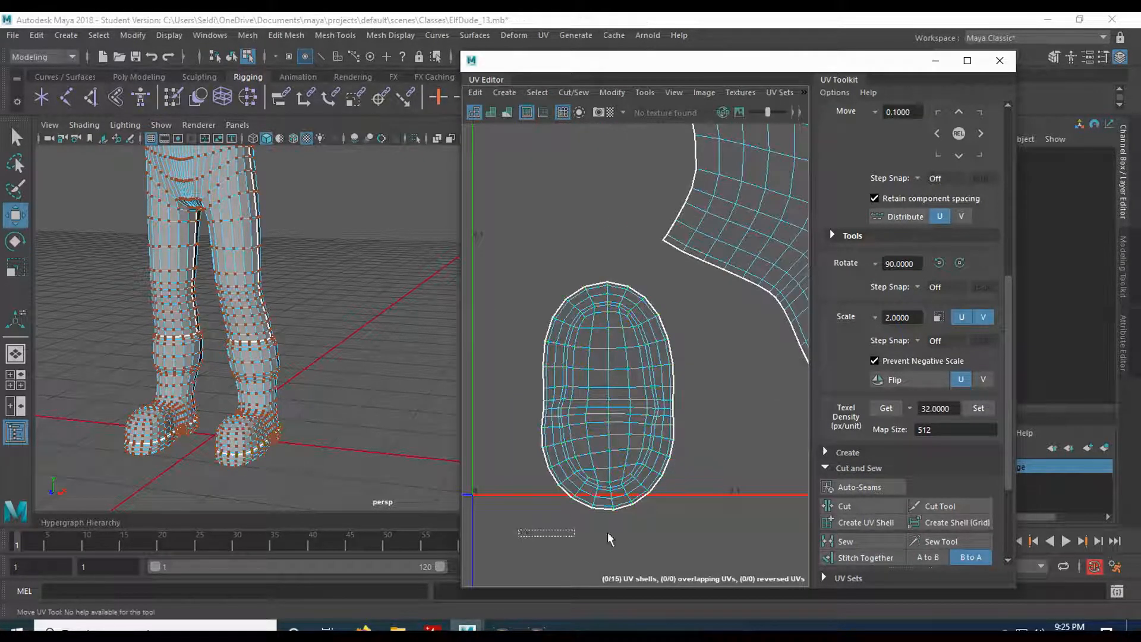
{"action": "left_click", "coordinate": [608, 346]}
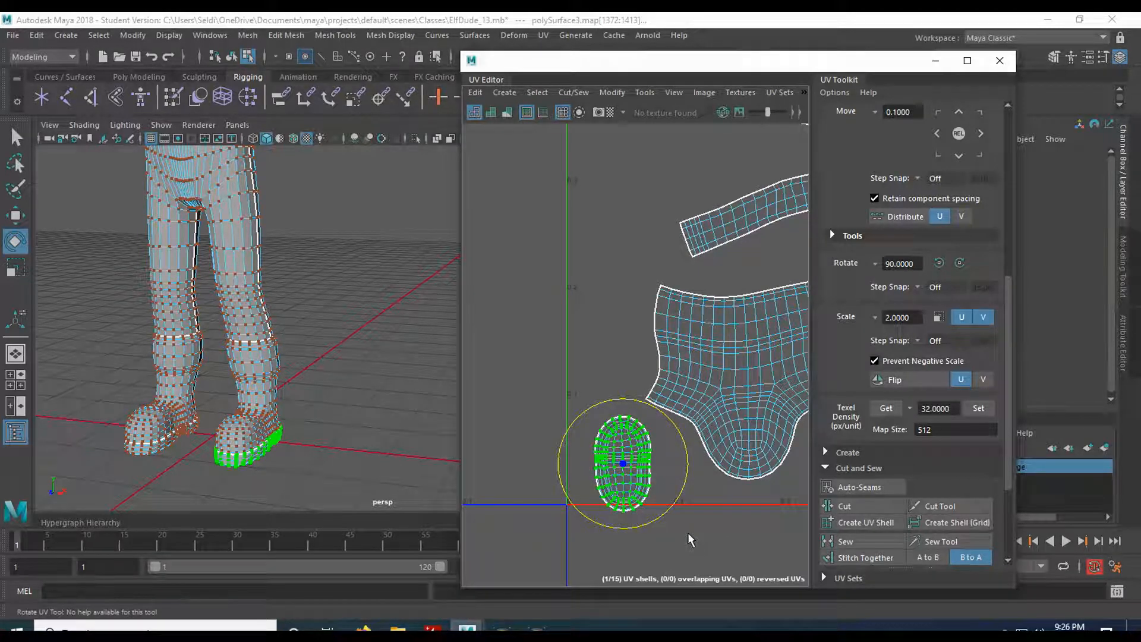
Step: Move the second sole shell to the right of the trousers so both soles flank them
{"action": "left_click", "coordinate": [15, 215]}
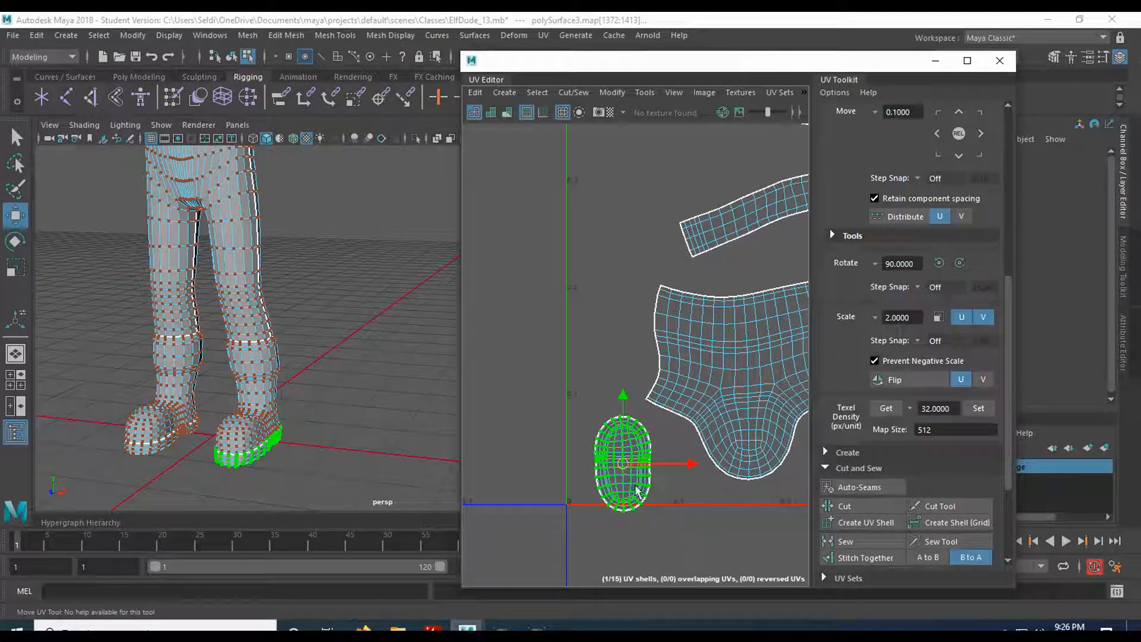
{"action": "left_click_drag", "start_coordinate": [622, 462], "coordinate": [608, 449]}
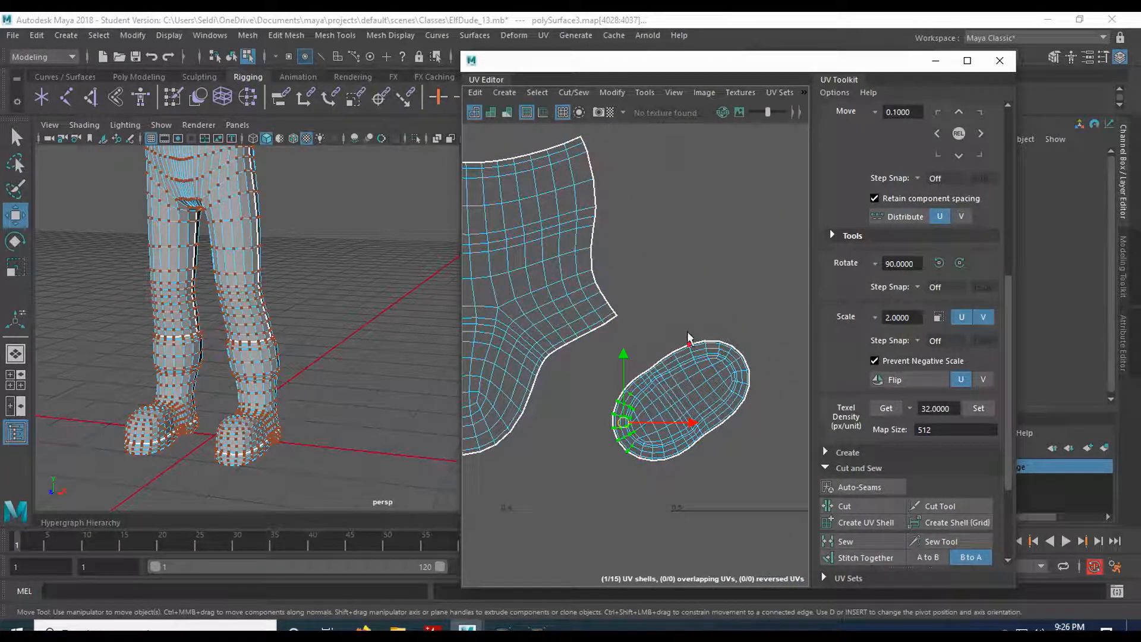
{"action": "left_click_drag", "start_coordinate": [622, 422], "coordinate": [659, 395]}
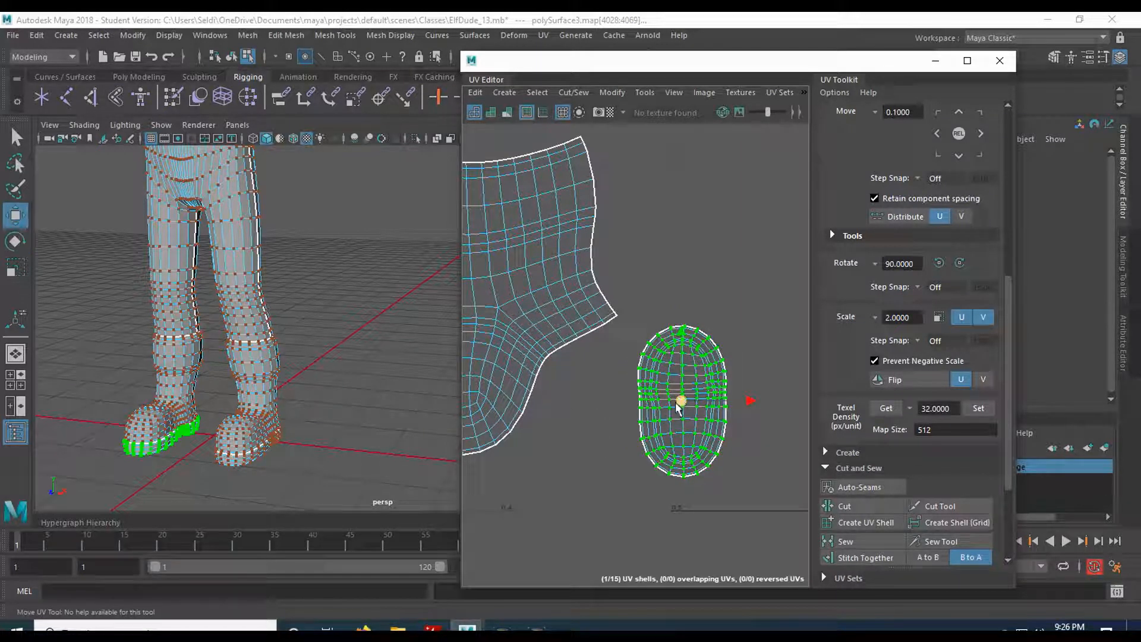
{"action": "left_click_drag", "start_coordinate": [680, 400], "coordinate": [604, 394]}
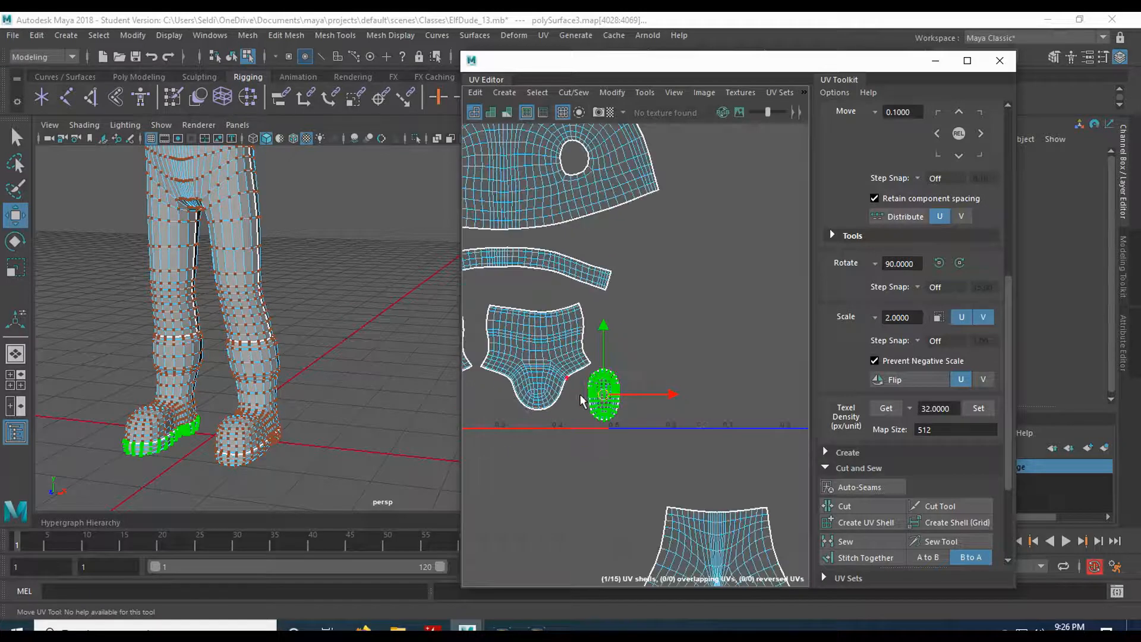
{"action": "left_click_drag", "start_coordinate": [603, 395], "coordinate": [740, 385]}
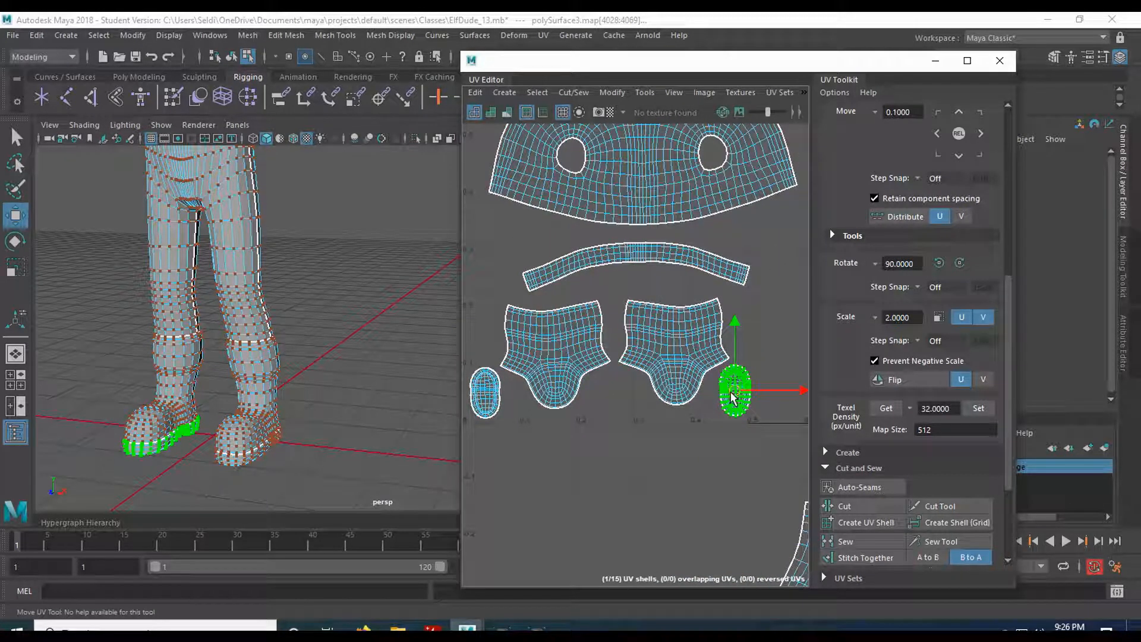
{"action": "left_click", "coordinate": [487, 368]}
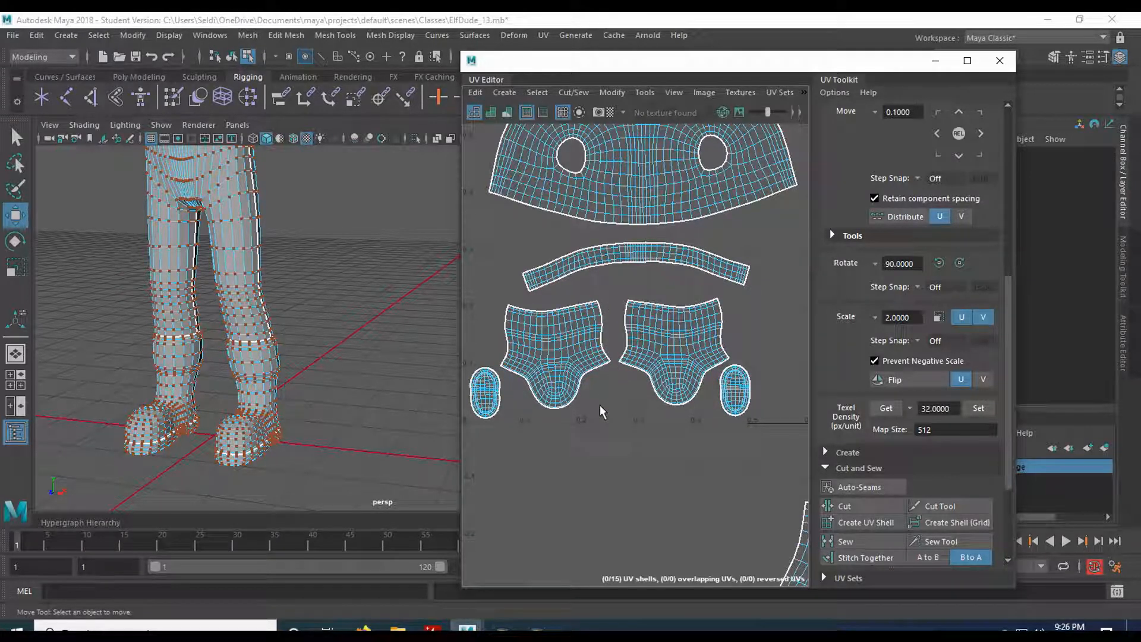
{"action": "left_click", "coordinate": [735, 389]}
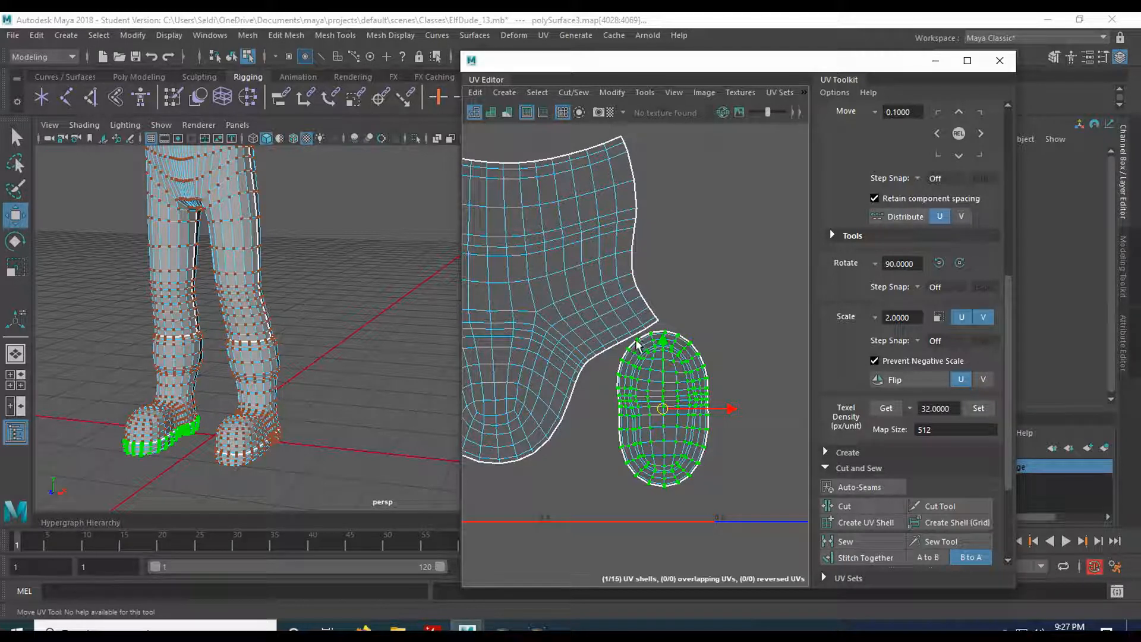
{"action": "mouse_move", "coordinate": [624, 329]}
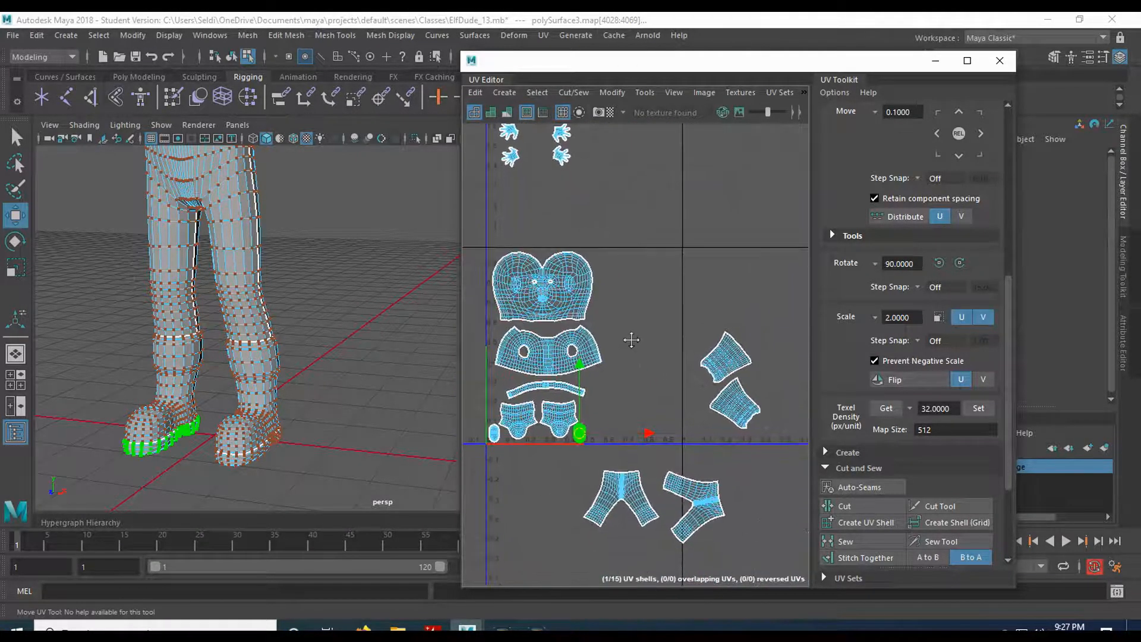
Step: Rotate an arm shell upright and stack both arm shells to the right of the head shell
{"action": "left_click", "coordinate": [724, 357]}
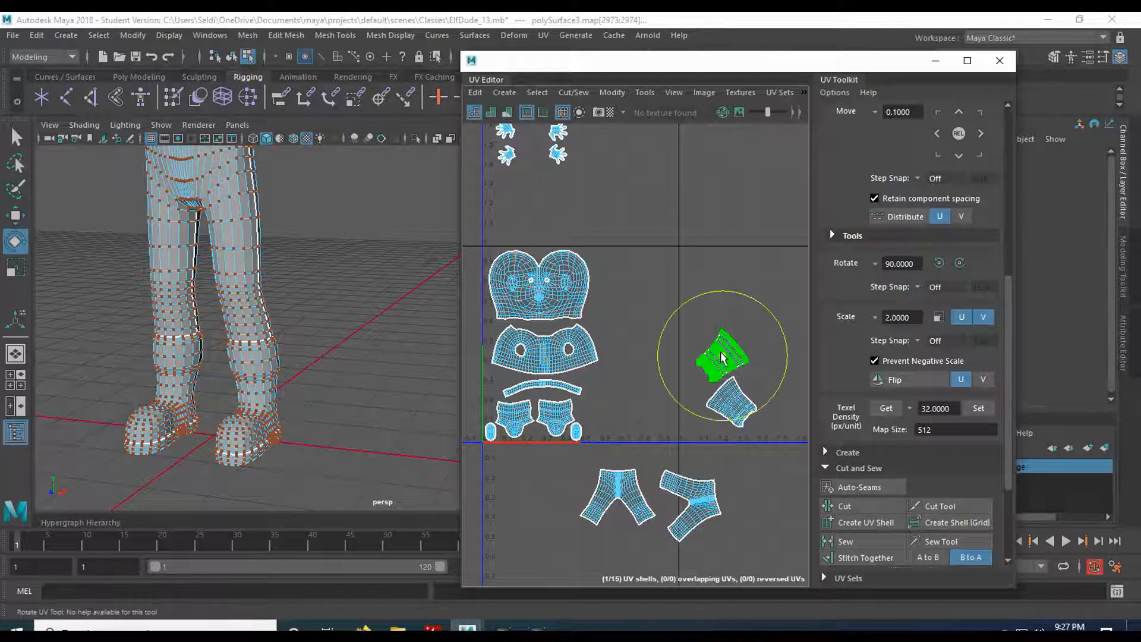
{"action": "left_click_drag", "start_coordinate": [720, 357], "coordinate": [742, 291]}
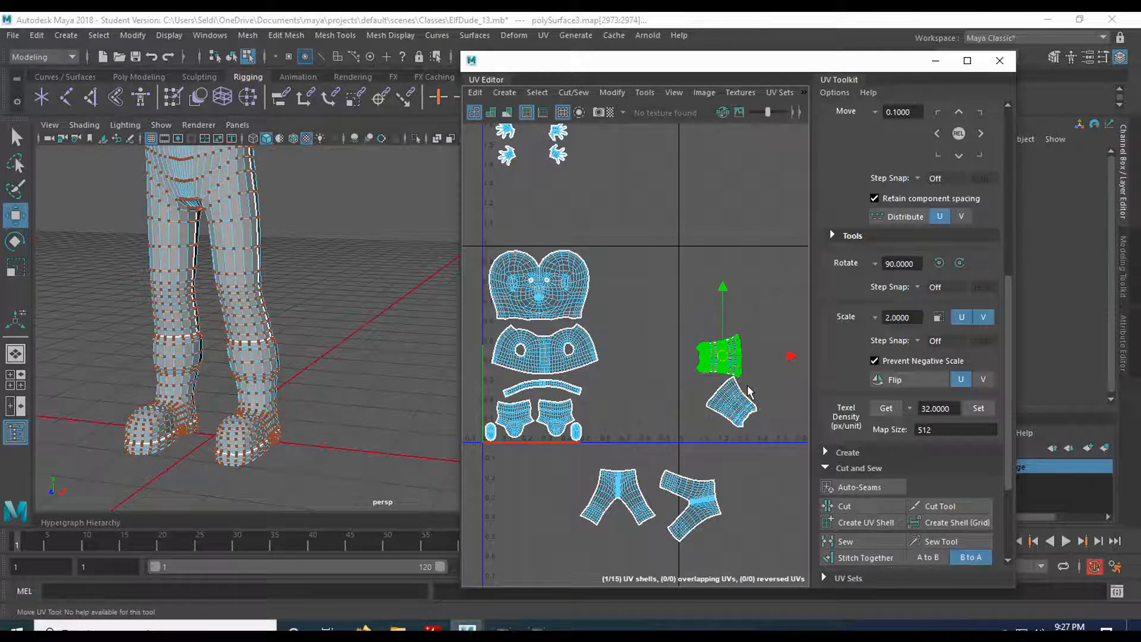
{"action": "left_click_drag", "start_coordinate": [721, 357], "coordinate": [652, 270]}
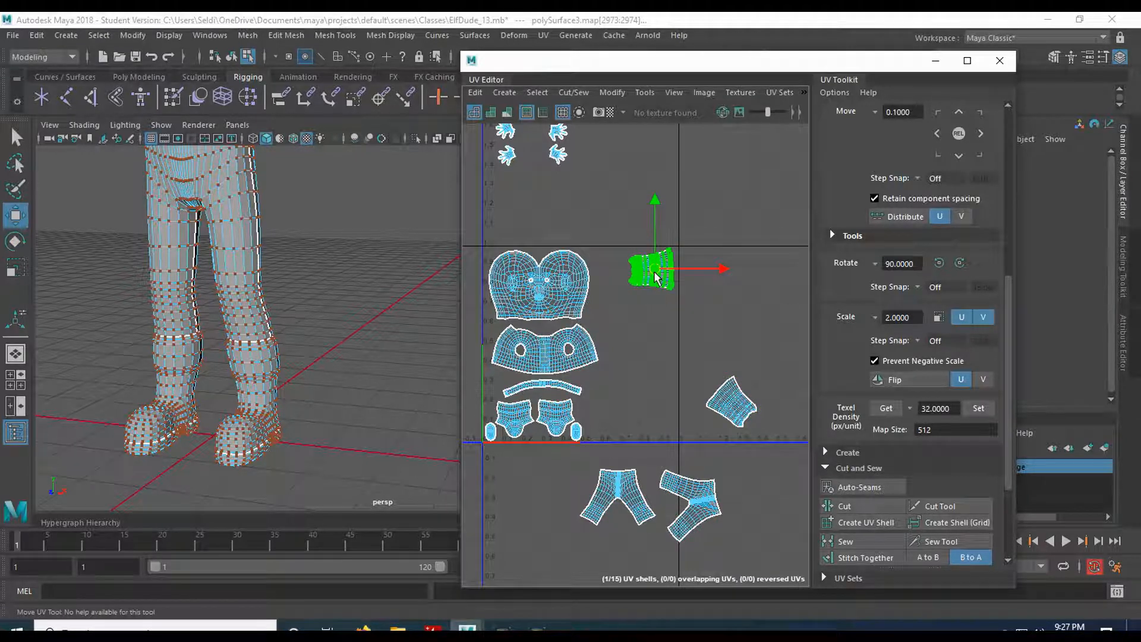
{"action": "left_click_drag", "start_coordinate": [651, 265], "coordinate": [731, 401]}
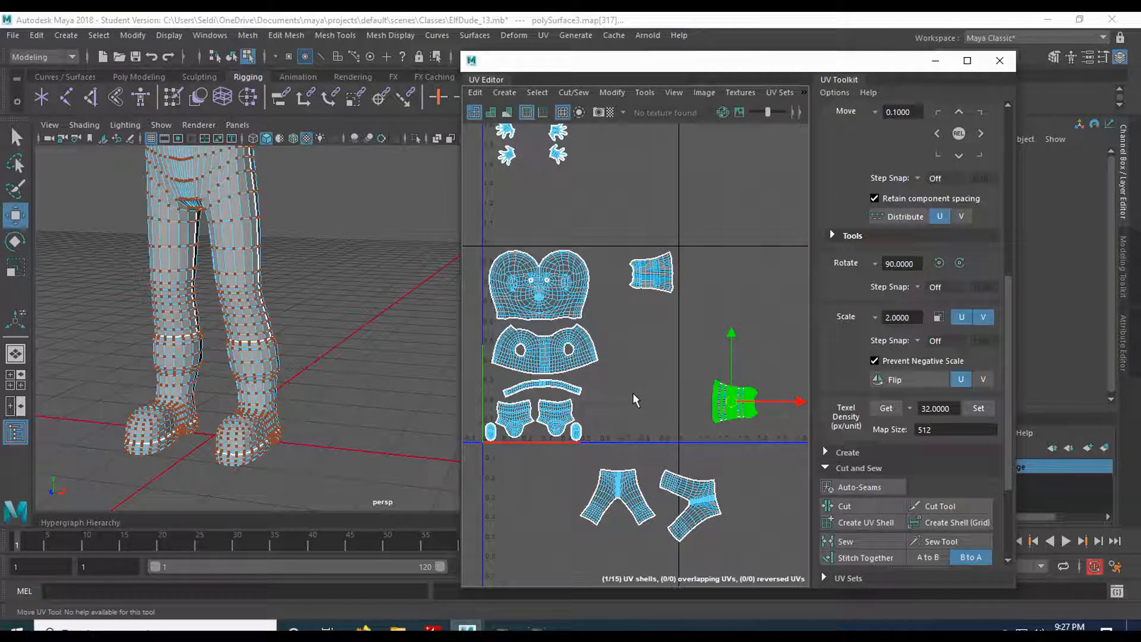
{"action": "left_click_drag", "start_coordinate": [734, 400], "coordinate": [648, 313]}
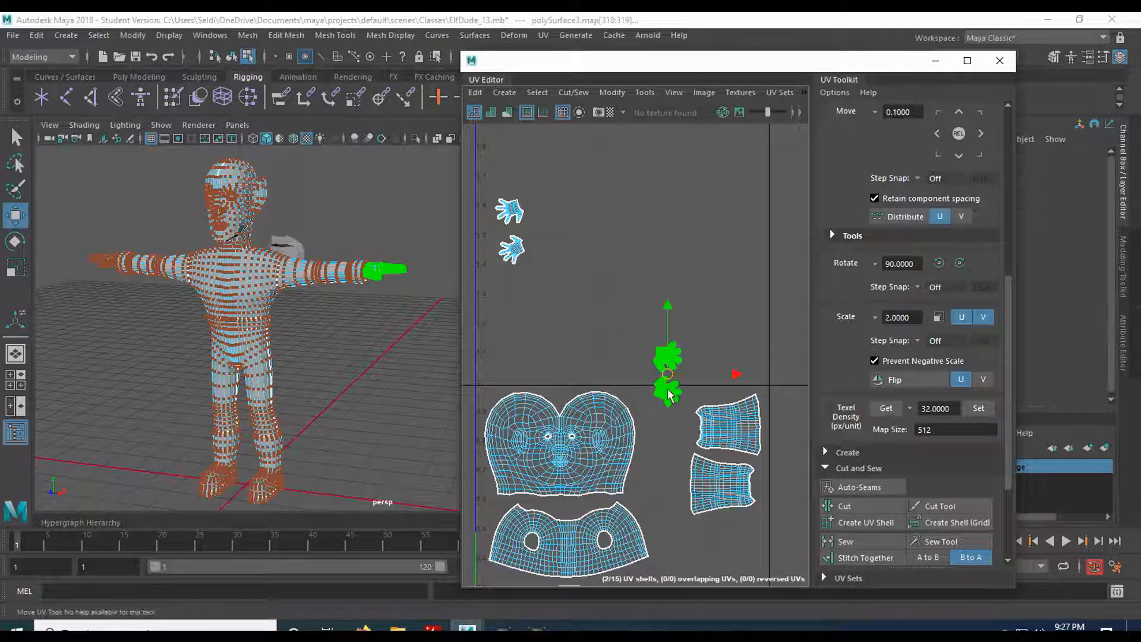
Step: Move the four hand shells one by one into a vertical column between head and arms
{"action": "left_click_drag", "start_coordinate": [665, 374], "coordinate": [662, 432]}
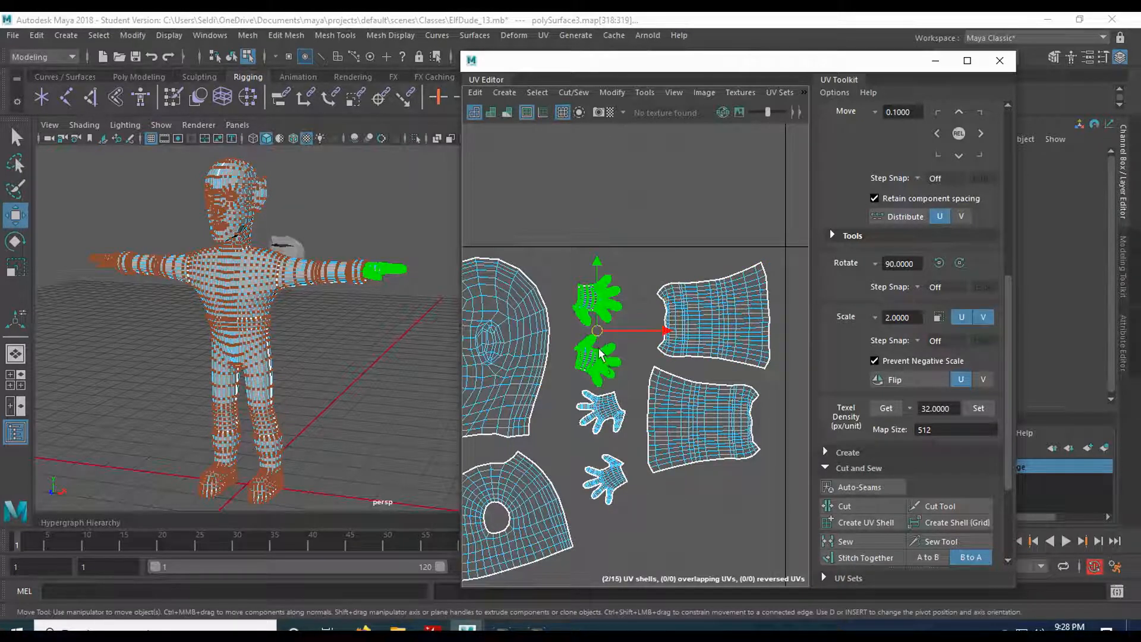
{"action": "left_click_drag", "start_coordinate": [597, 331], "coordinate": [706, 528]}
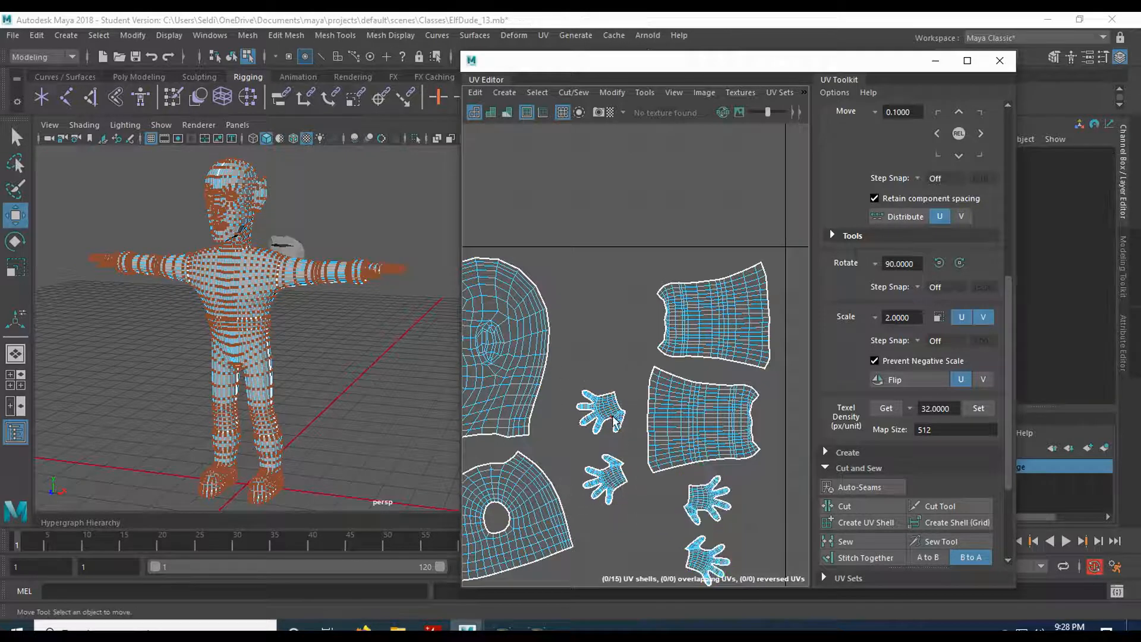
{"action": "left_click", "coordinate": [599, 415]}
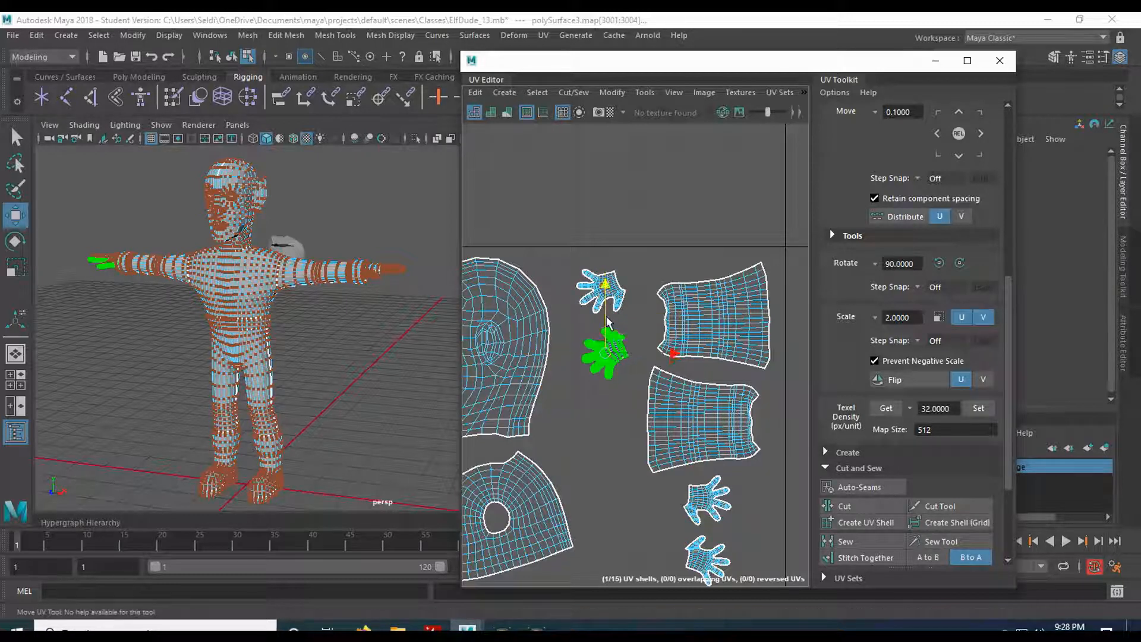
{"action": "left_click_drag", "start_coordinate": [603, 353], "coordinate": [709, 498]}
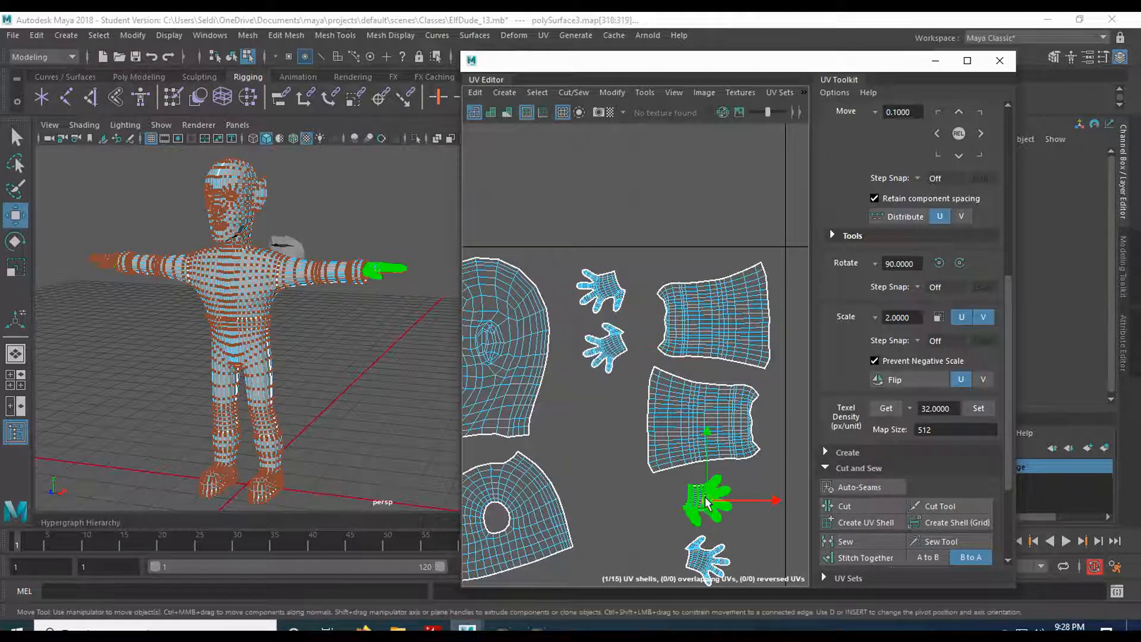
{"action": "left_click_drag", "start_coordinate": [709, 502], "coordinate": [597, 404]}
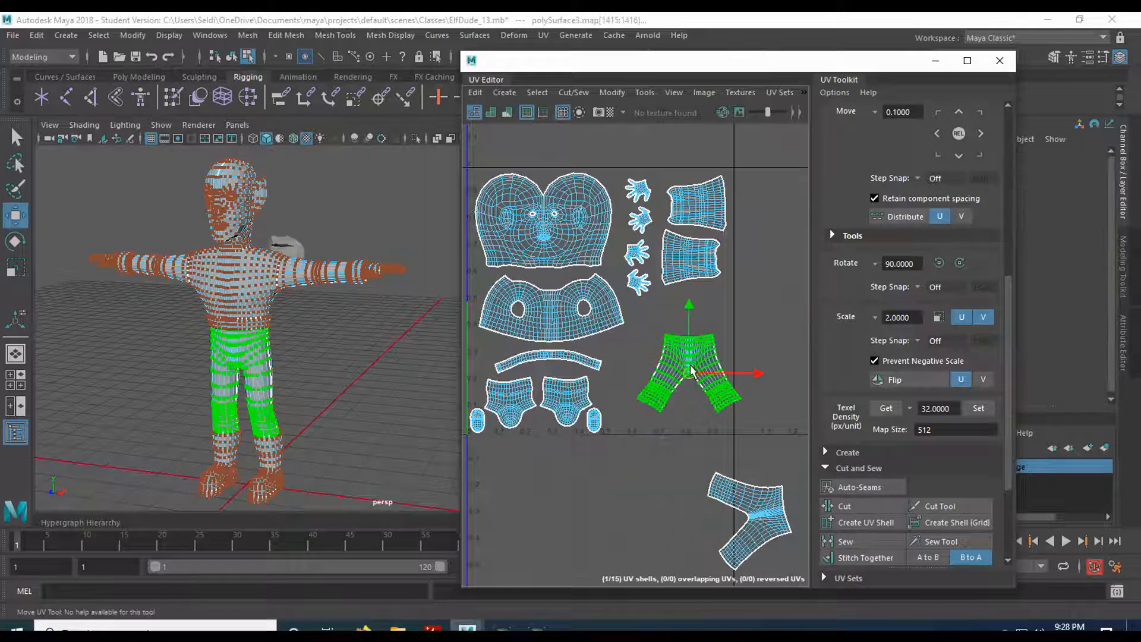
Step: Bring the trouser shell up and fit it into its spot beside the body shells
{"action": "left_click_drag", "start_coordinate": [689, 371], "coordinate": [680, 339]}
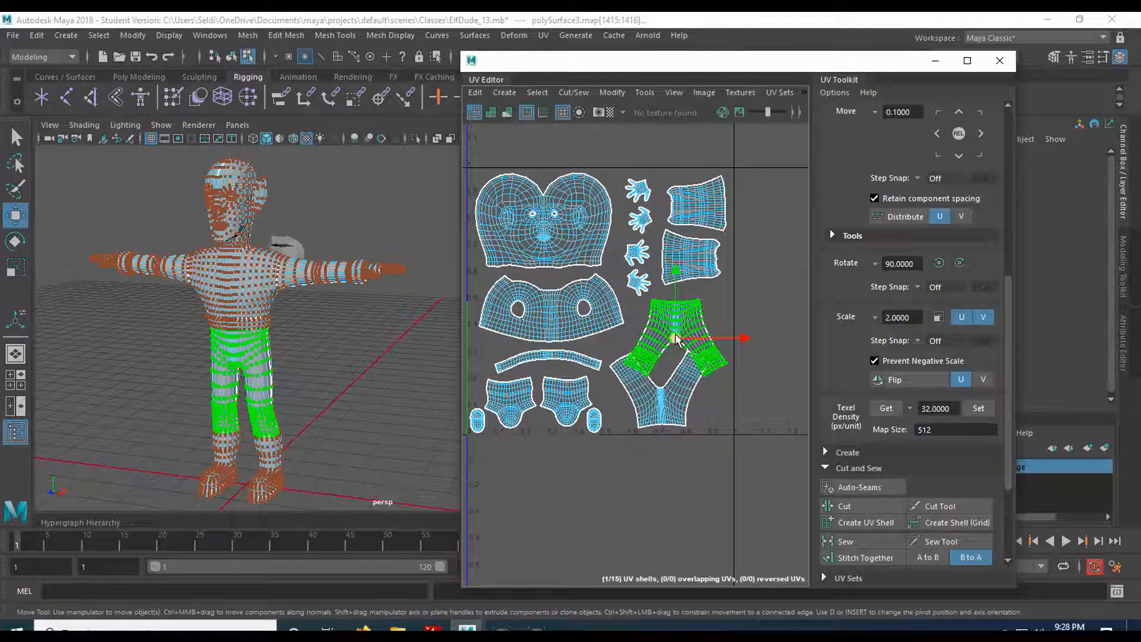
{"action": "left_click_drag", "start_coordinate": [676, 339], "coordinate": [659, 390]}
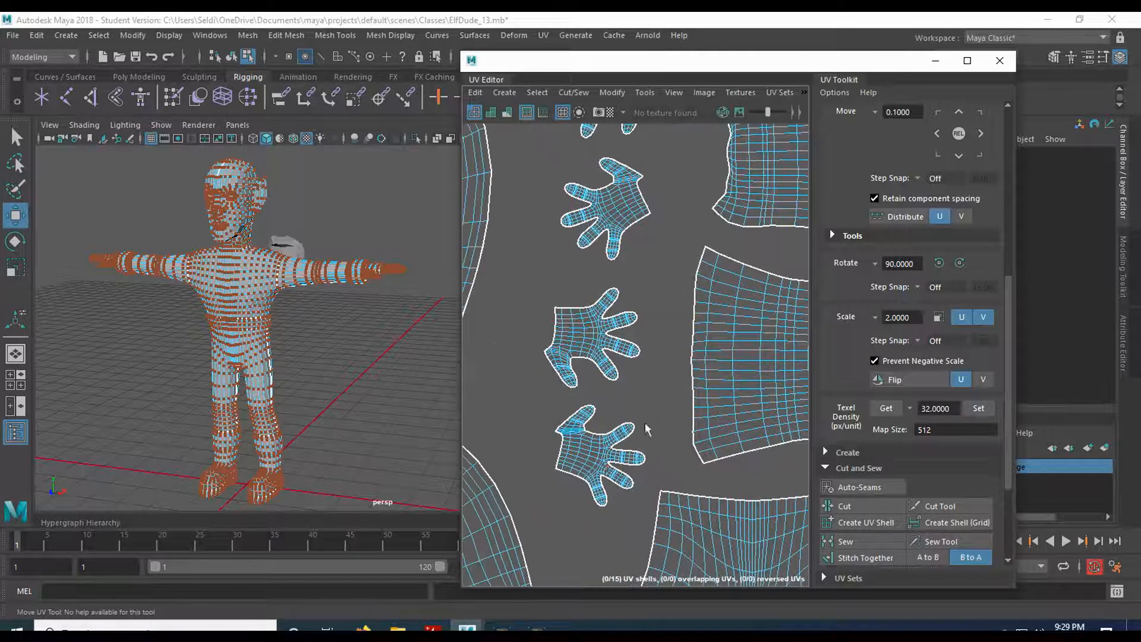
{"action": "left_click", "coordinate": [593, 451]}
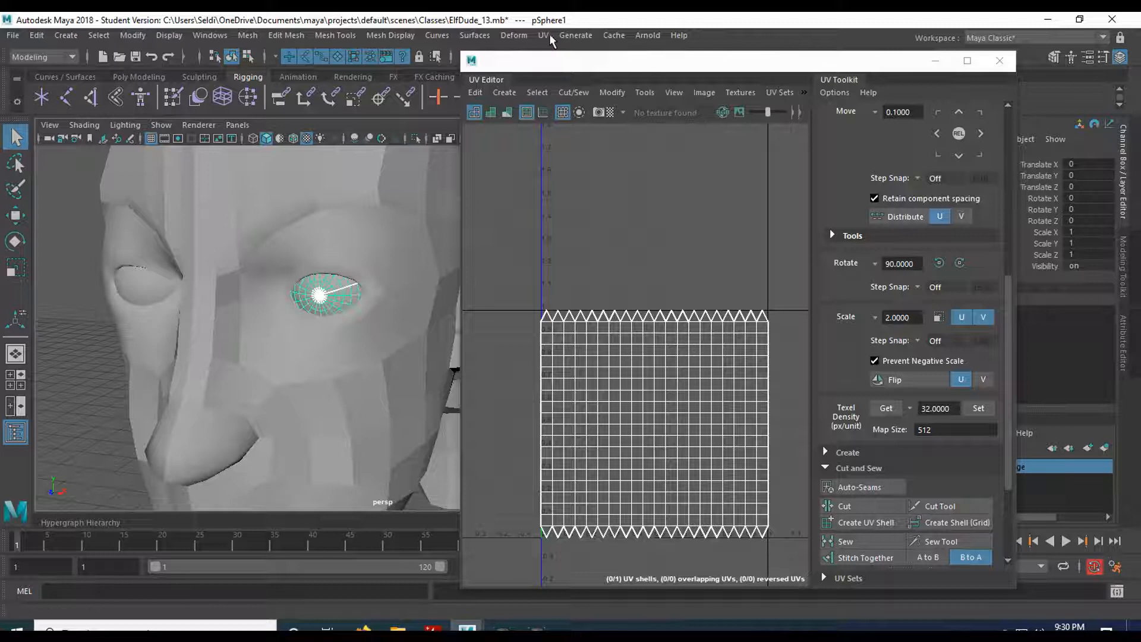
Step: Apply a Planar projection to the eye sphere to get one round disc-shaped shell
{"action": "left_click", "coordinate": [543, 35]}
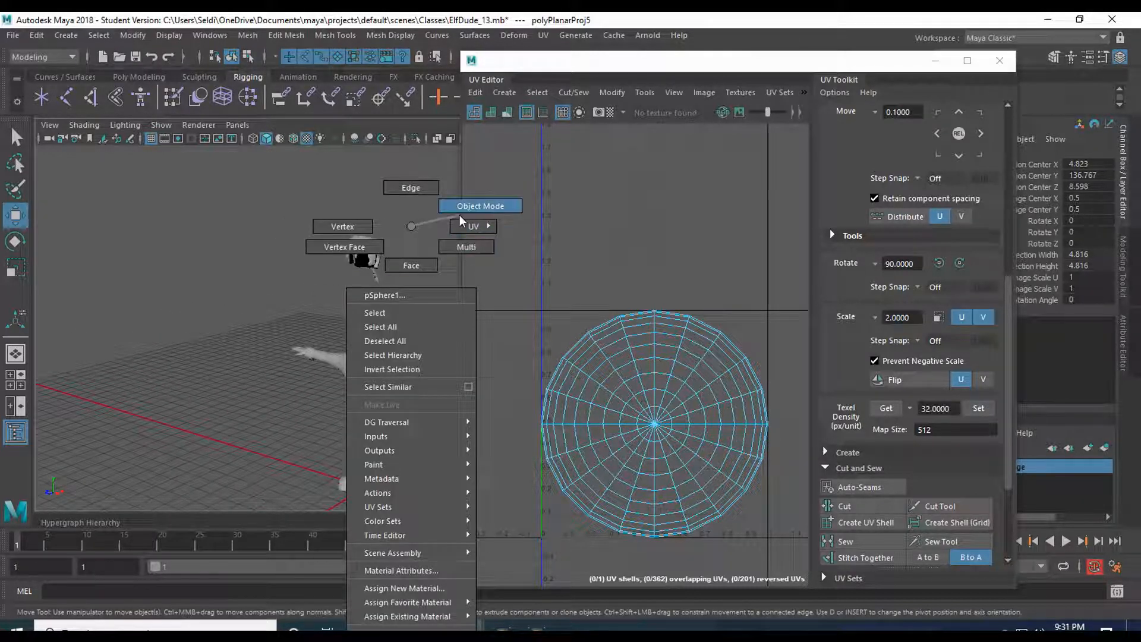
Step: Select the eyeball in the side view and unfold its UVs into a star-shaped shell
{"action": "left_click", "coordinate": [479, 206]}
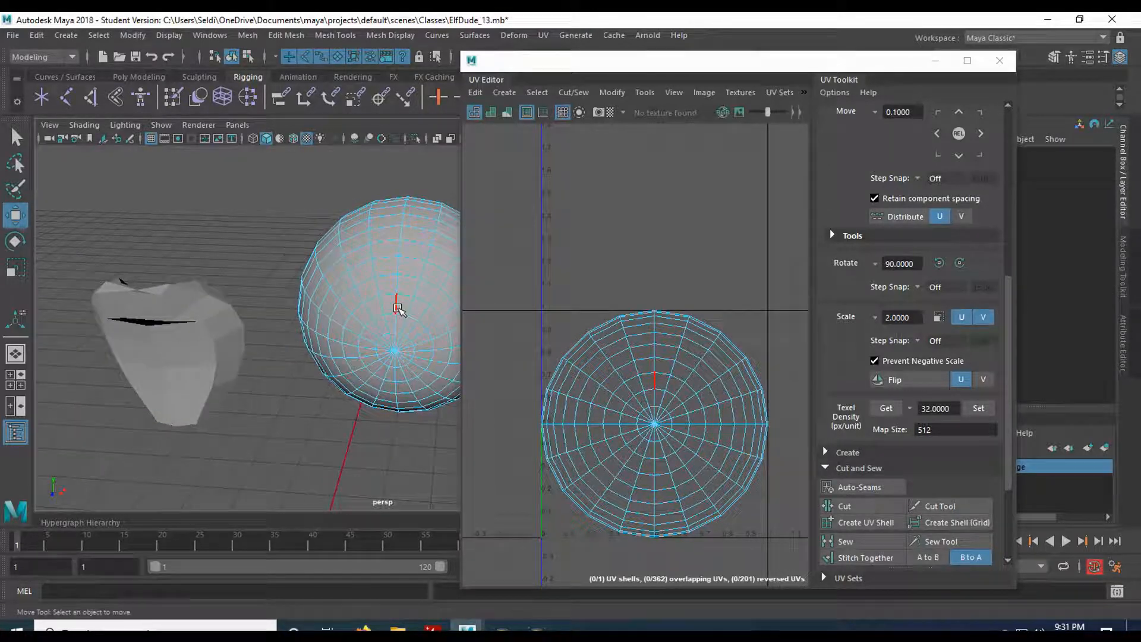
{"action": "left_click", "coordinate": [397, 305]}
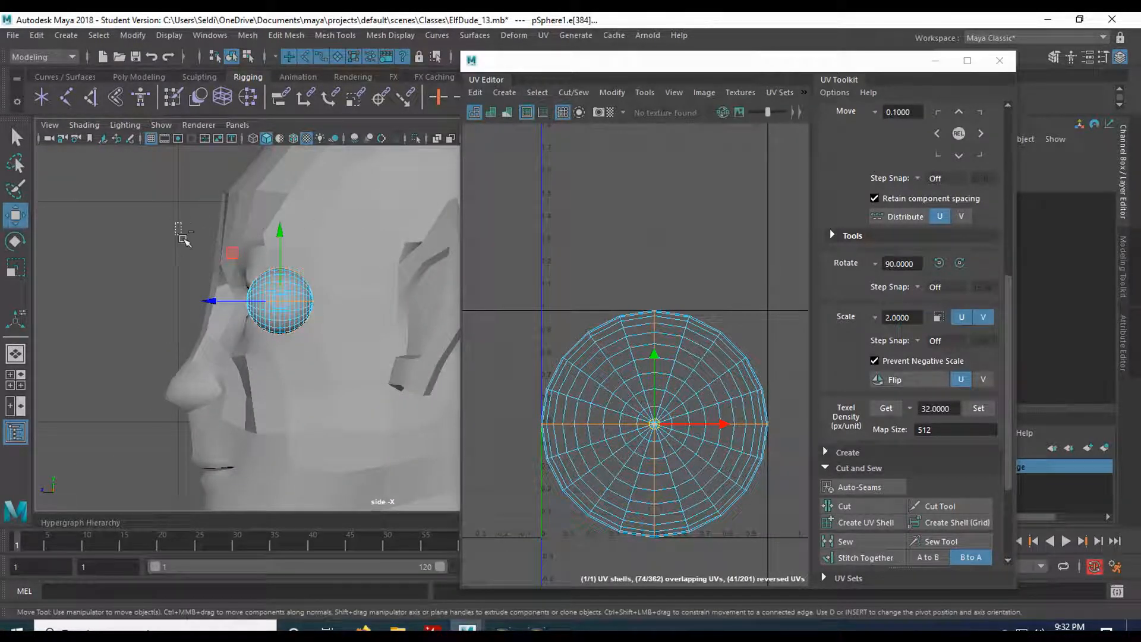
{"action": "left_click_drag", "start_coordinate": [178, 226], "coordinate": [284, 382]}
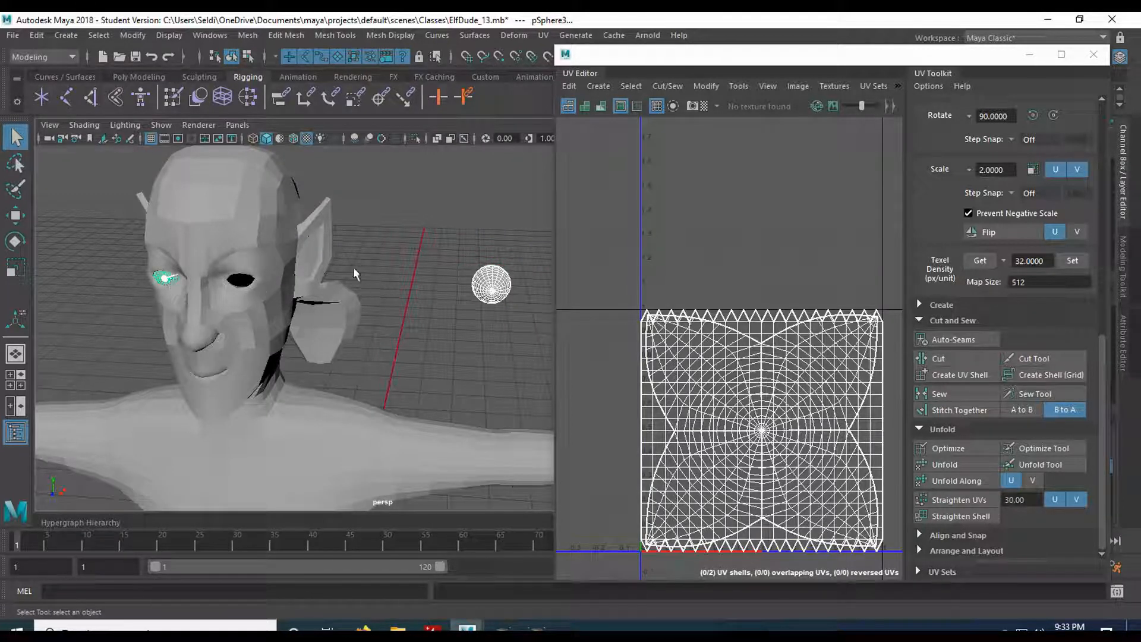
Step: Transfer Attributes with UV Sets All, Component sample space, from one eye to the other
{"action": "left_click", "coordinate": [247, 34]}
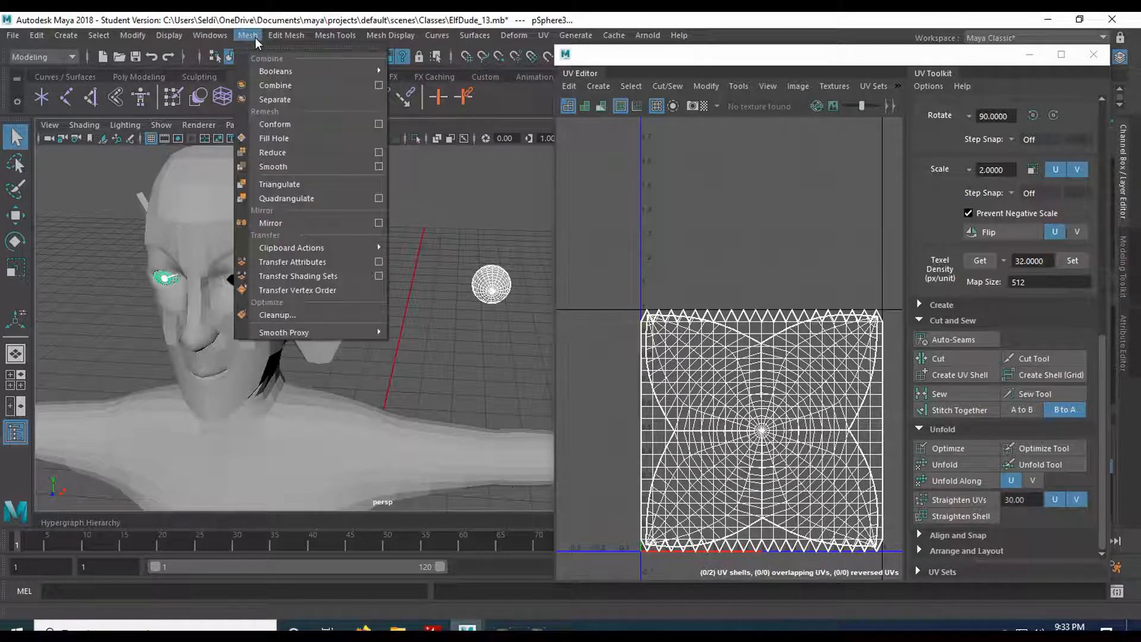
{"action": "mouse_move", "coordinate": [292, 262]}
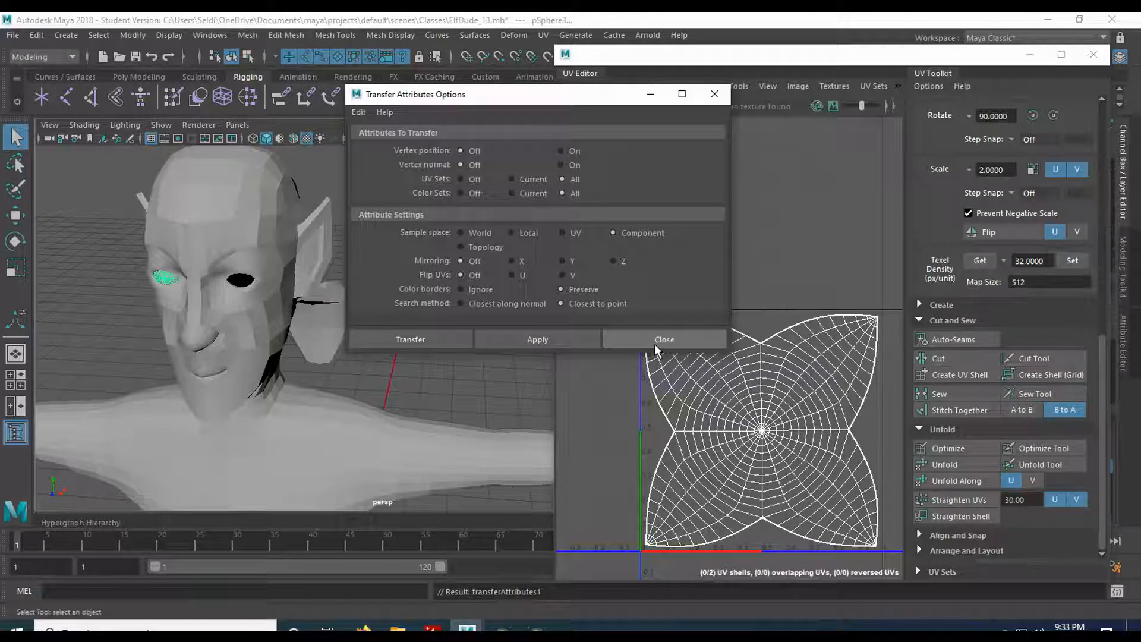
{"action": "left_click", "coordinate": [663, 339]}
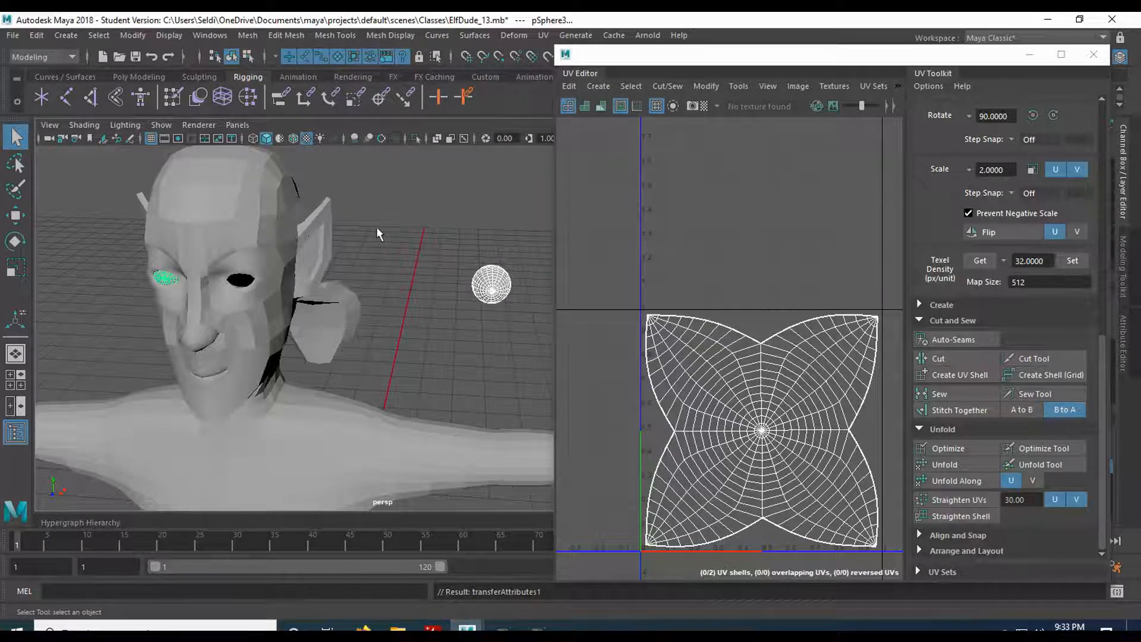
{"action": "left_click", "coordinate": [34, 35]}
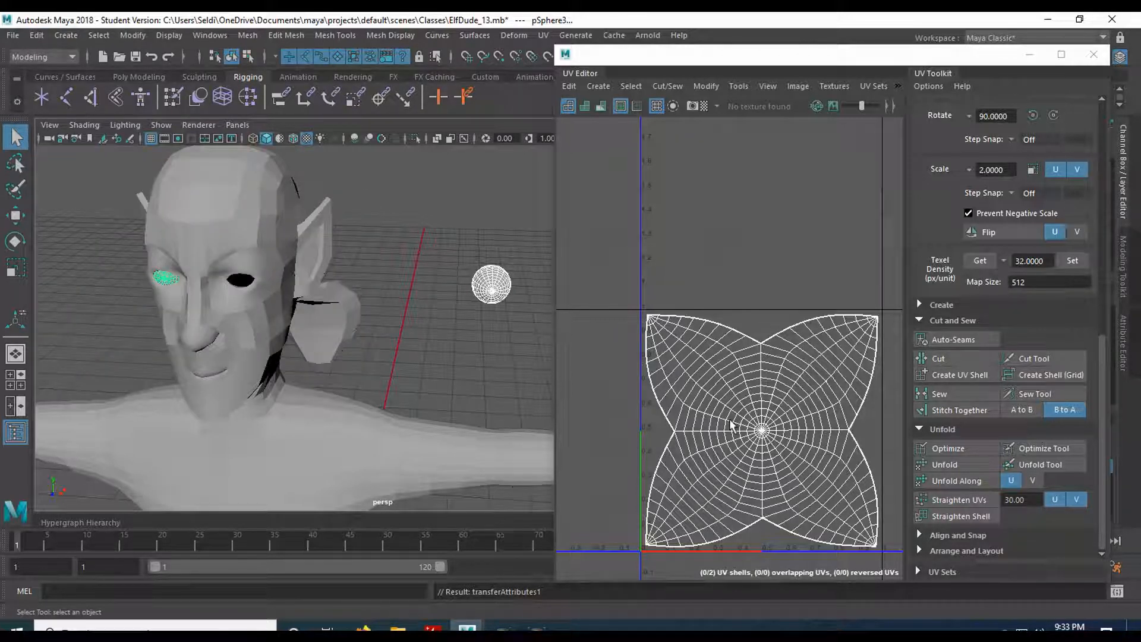
{"action": "right_click", "coordinate": [491, 284]}
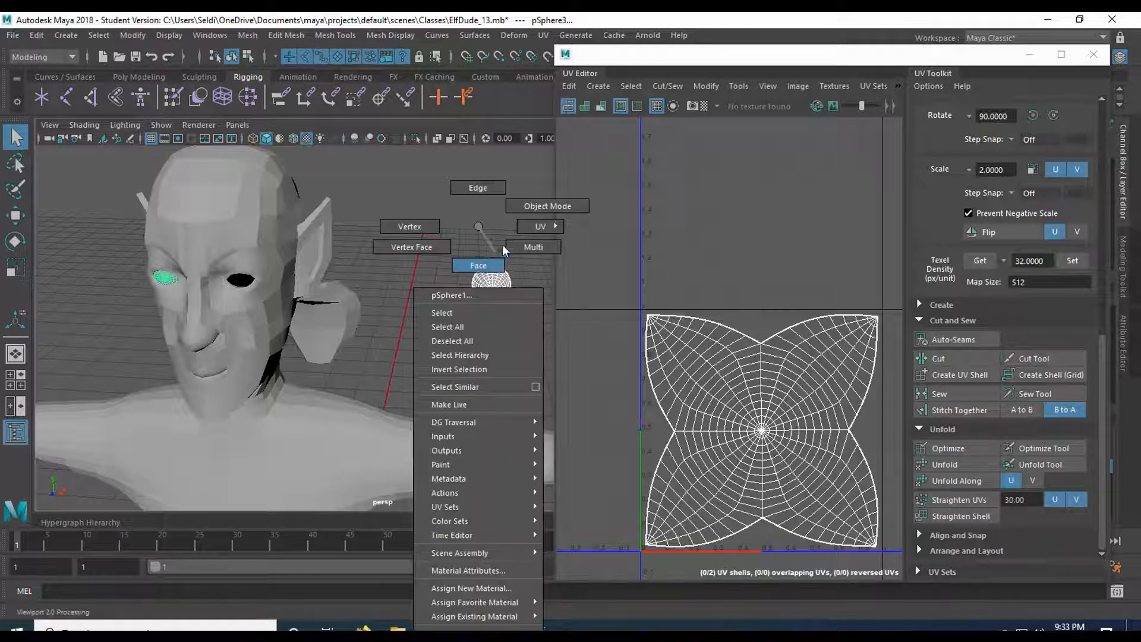